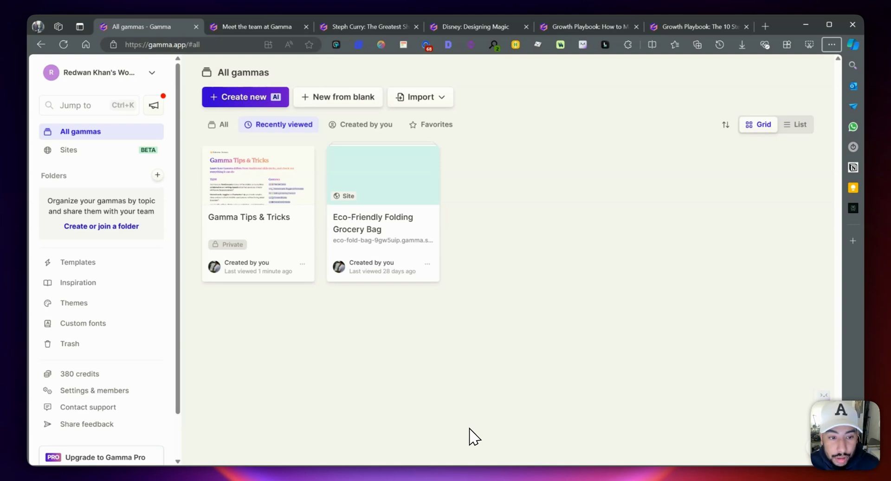
mouse_move(445, 419)
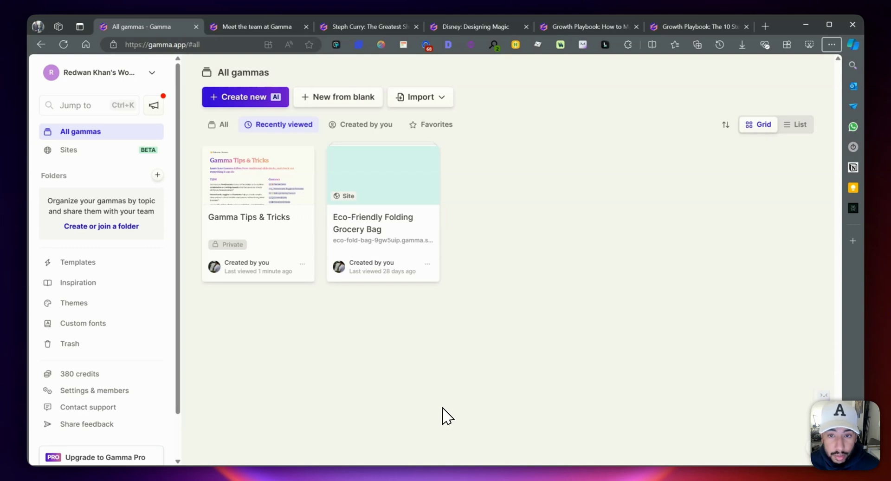
mouse_move(427, 391)
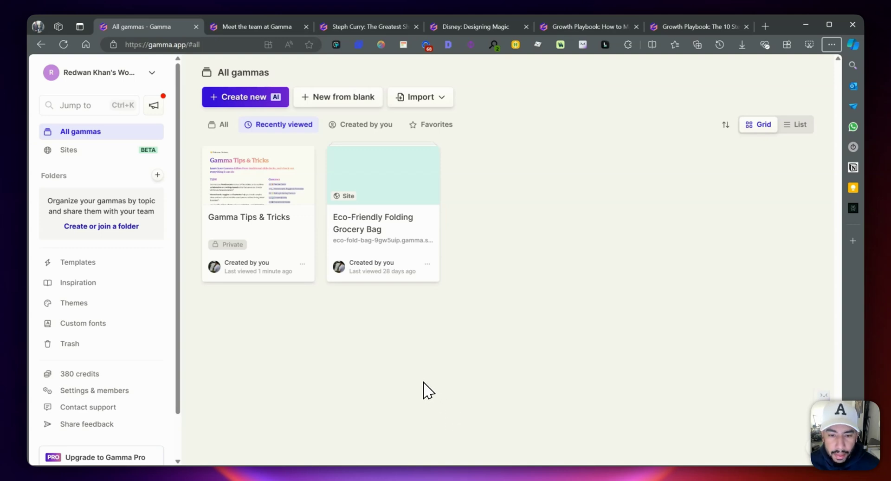
mouse_move(426, 436)
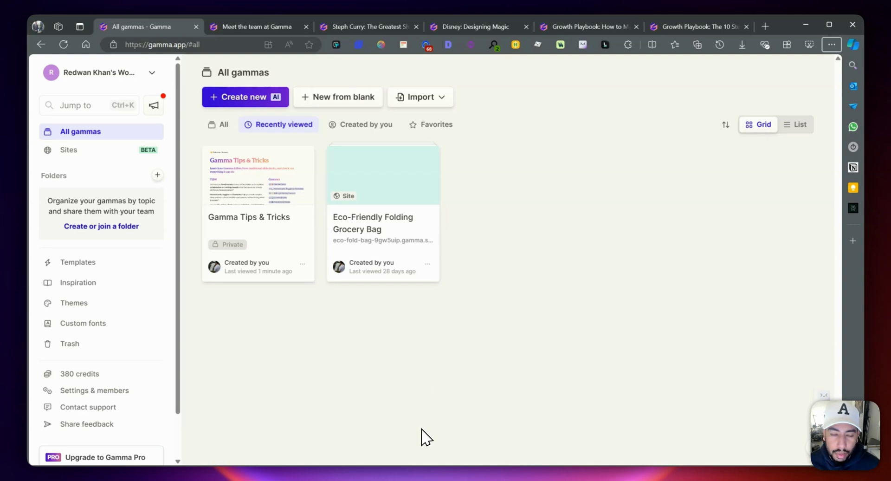
mouse_move(410, 402)
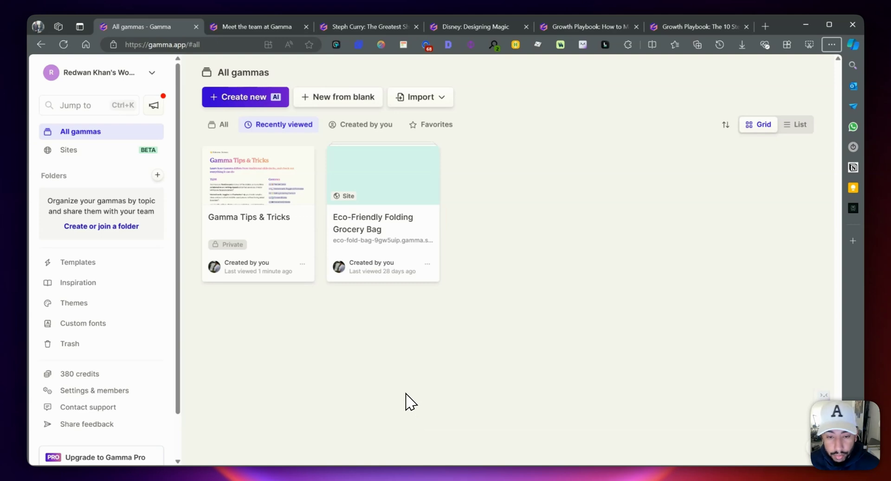
mouse_move(321, 267)
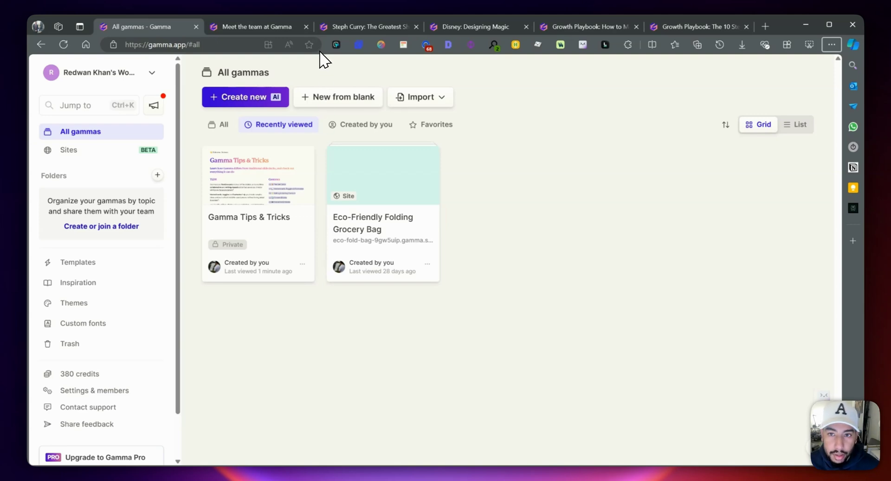
mouse_move(147, 137)
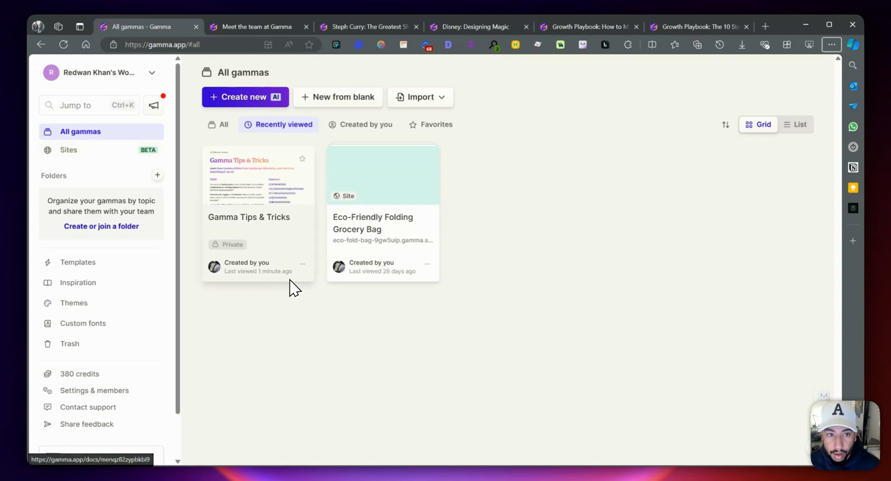
mouse_move(301, 276)
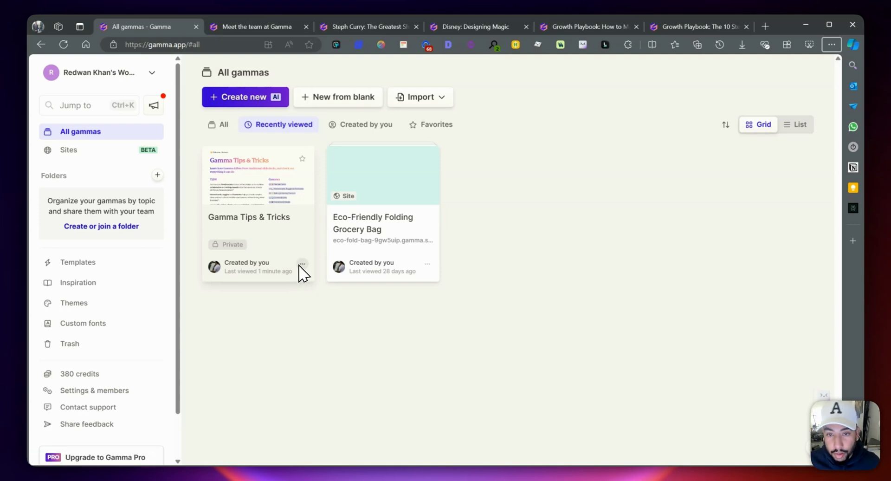
mouse_move(388, 350)
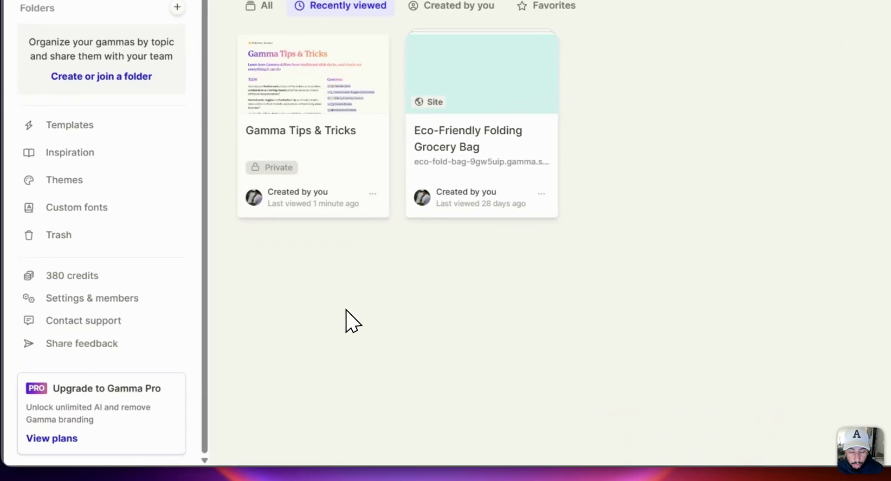
- Compare subscription plans and scroll to the basic image models, from Stable Diffusion XL to Ideogram Turbo
click(51, 438)
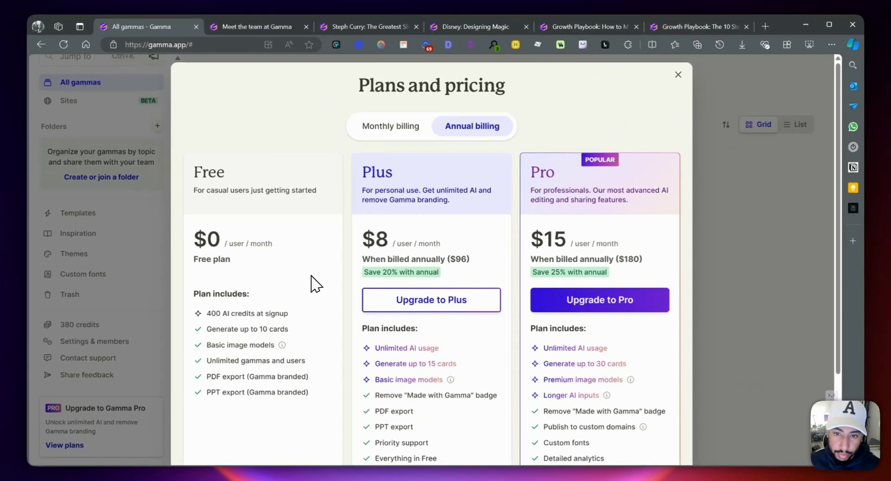
scroll(down, 3)
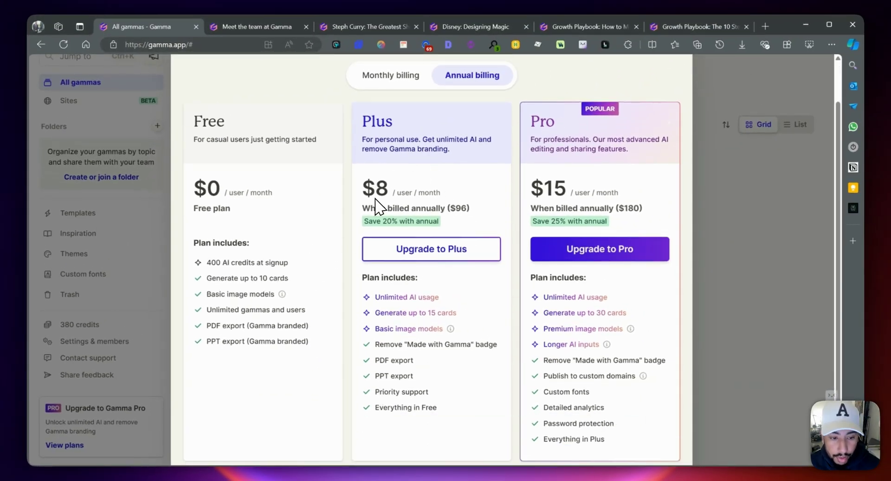
mouse_move(258, 270)
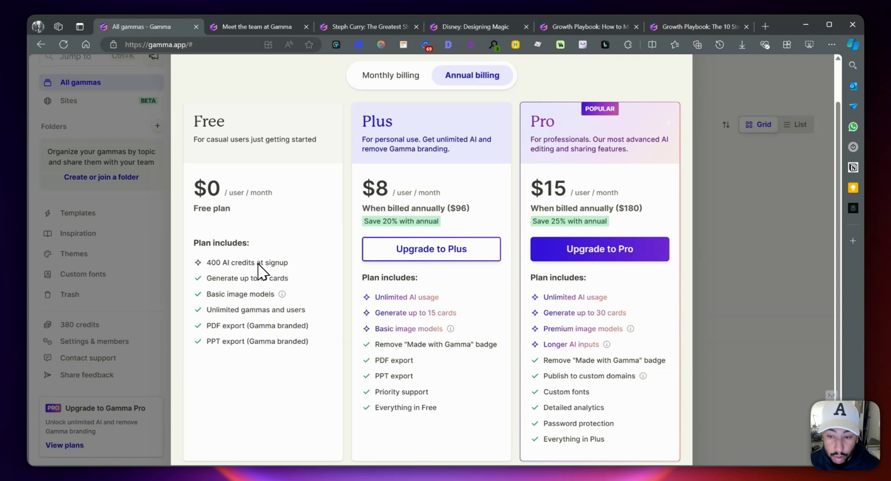
mouse_move(251, 262)
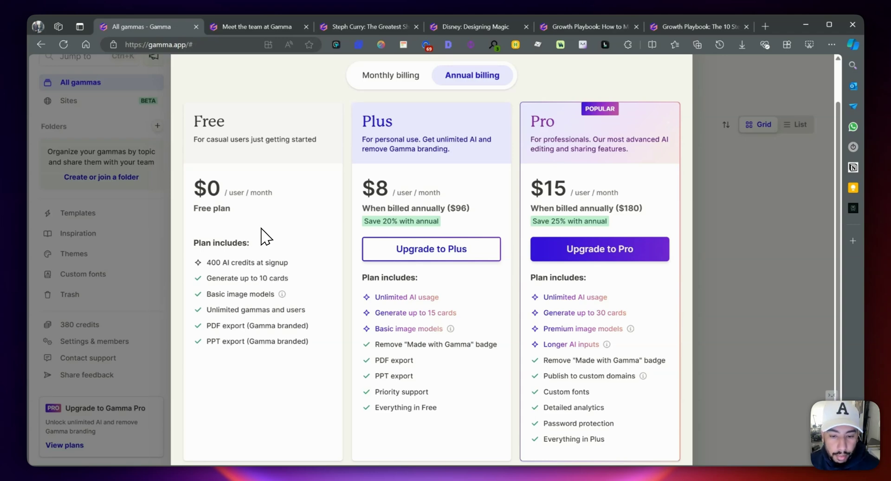
mouse_move(293, 283)
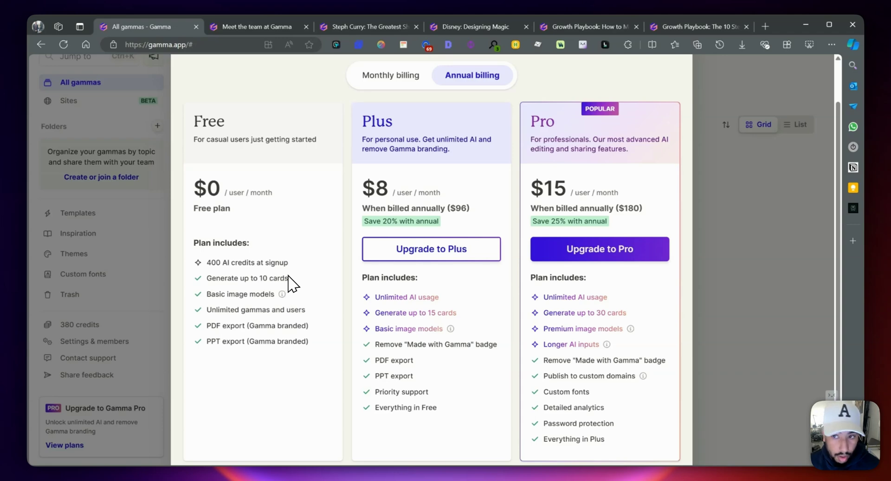
mouse_move(278, 293)
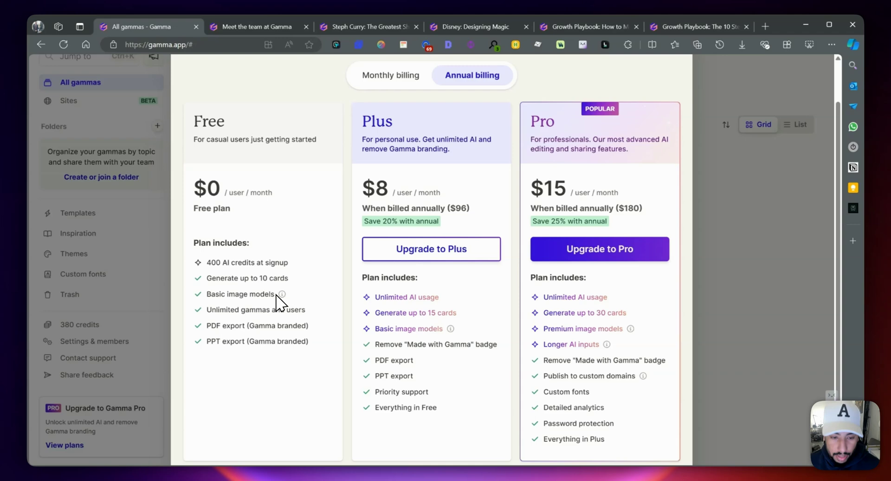
mouse_move(282, 294)
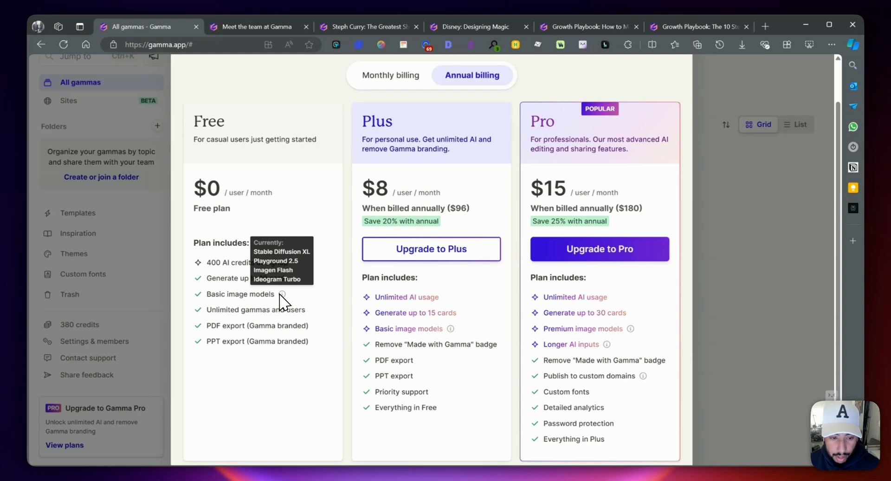
mouse_move(378, 312)
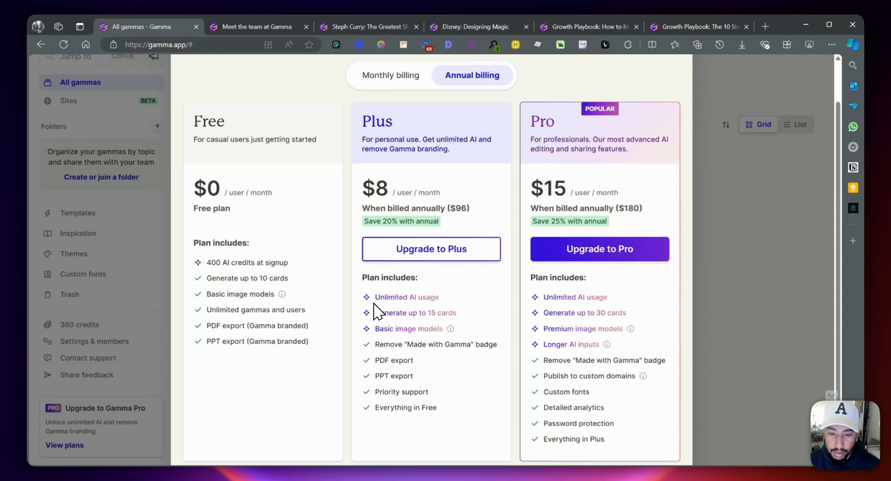
mouse_move(452, 328)
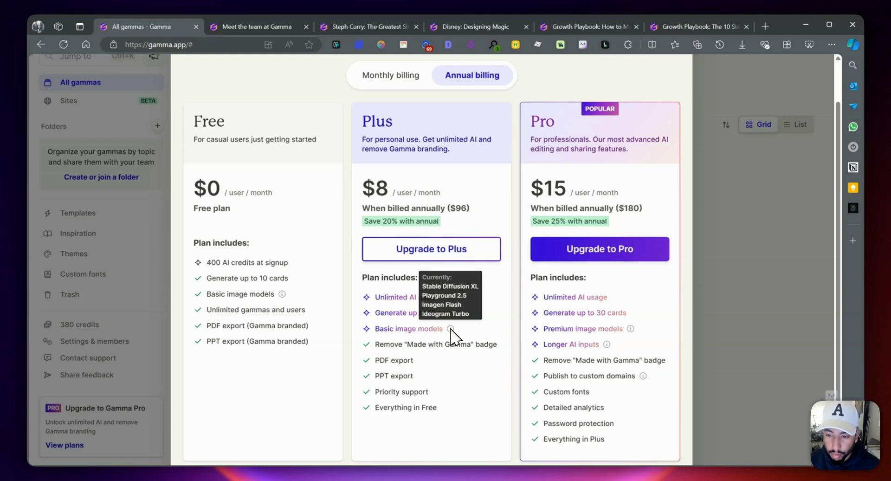
mouse_move(631, 336)
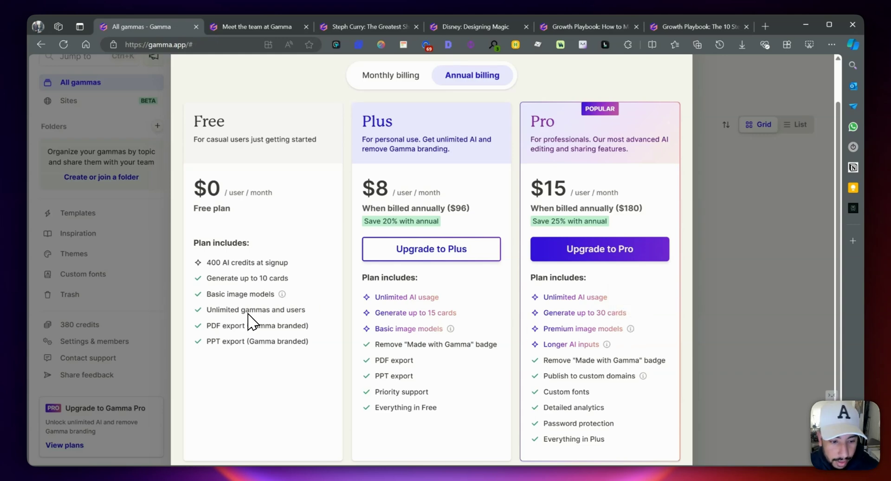
mouse_move(282, 332)
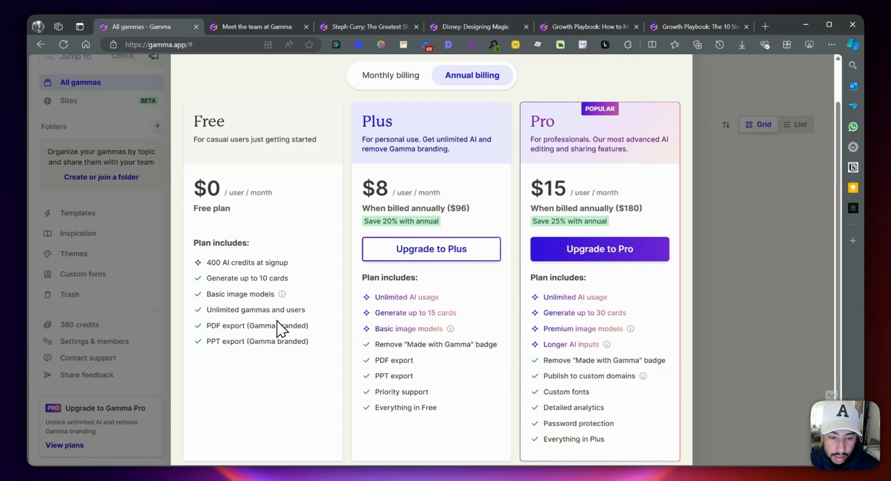
mouse_move(301, 313)
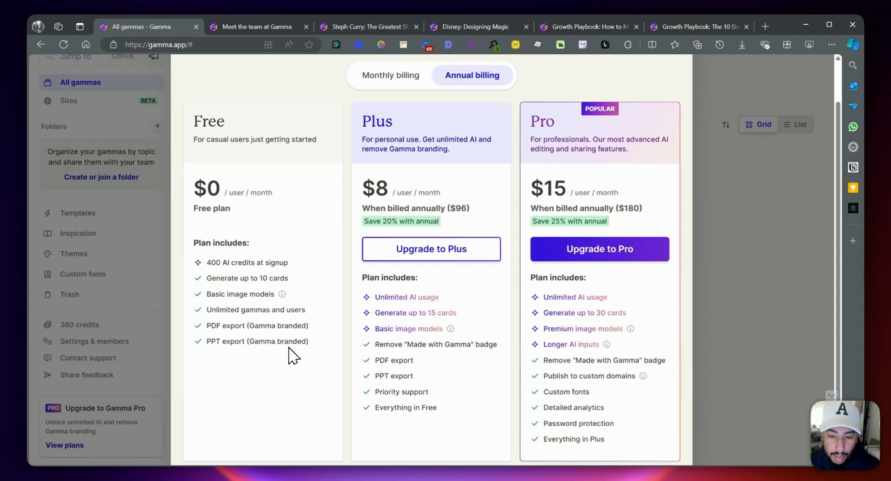
mouse_move(465, 384)
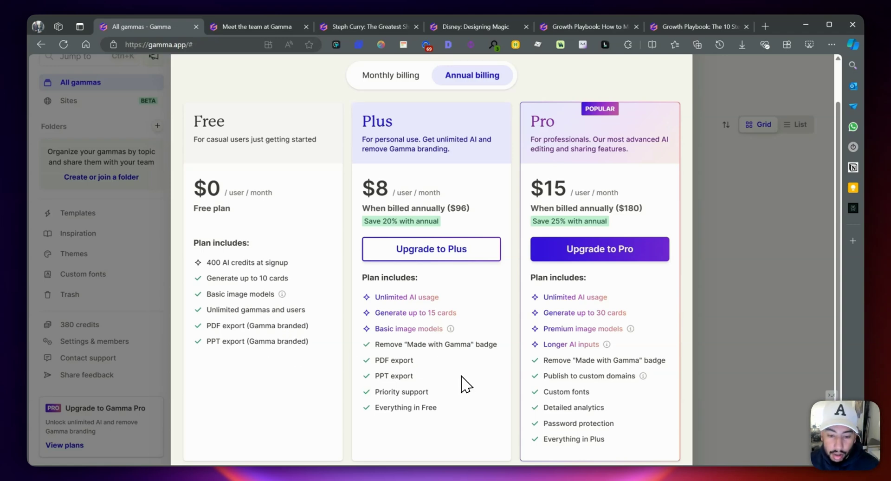
scroll(down, 3)
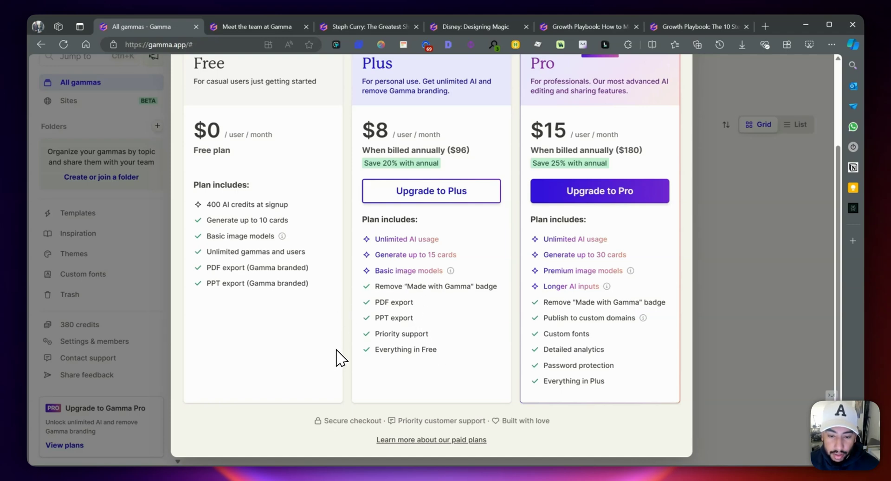
mouse_move(434, 364)
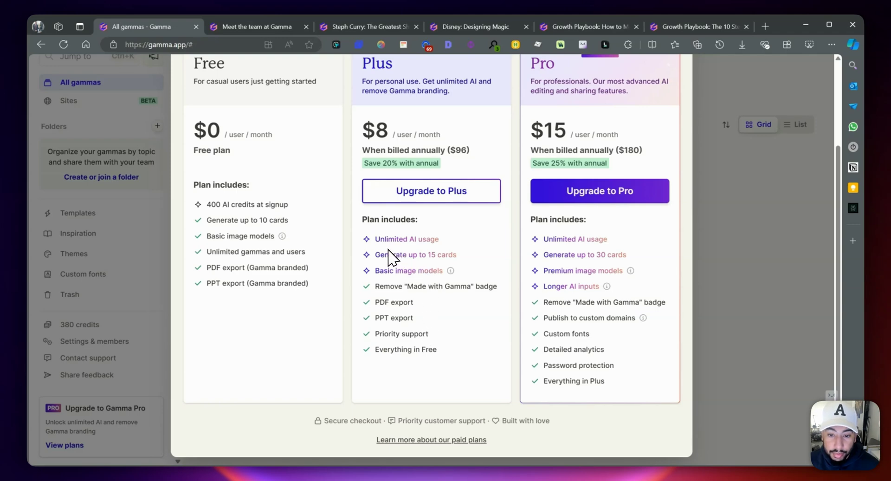
mouse_move(392, 314)
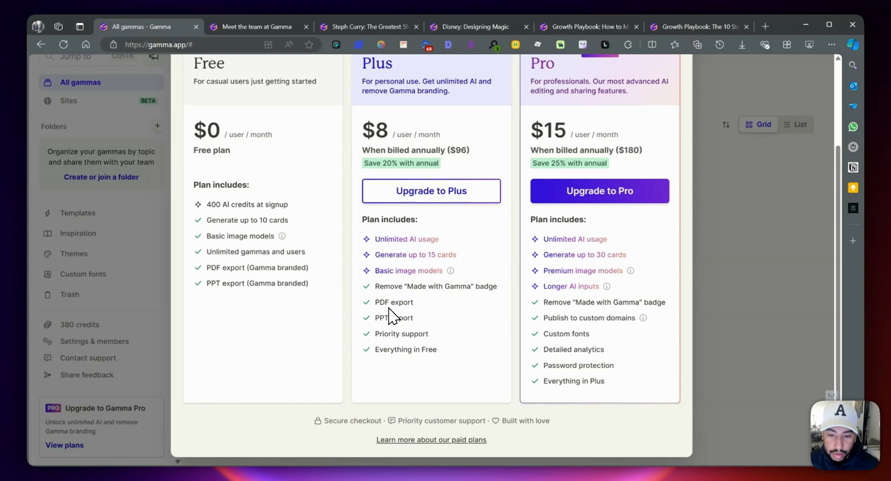
mouse_move(576, 300)
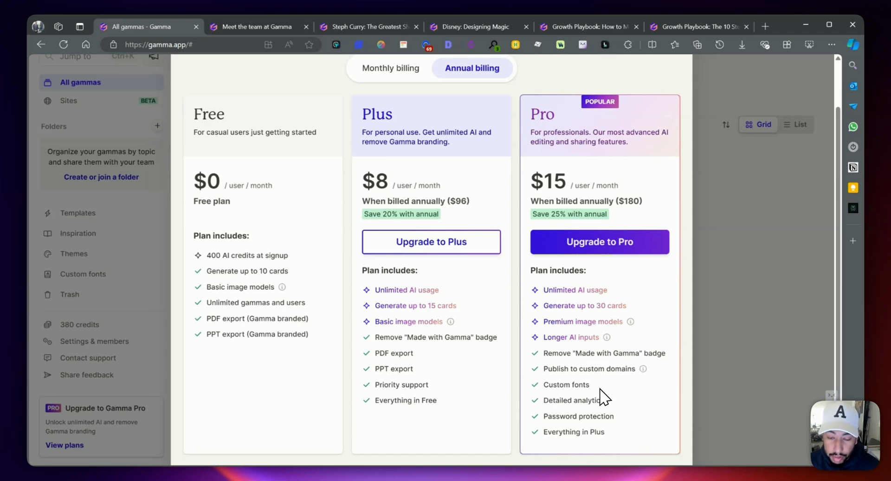
mouse_move(534, 387)
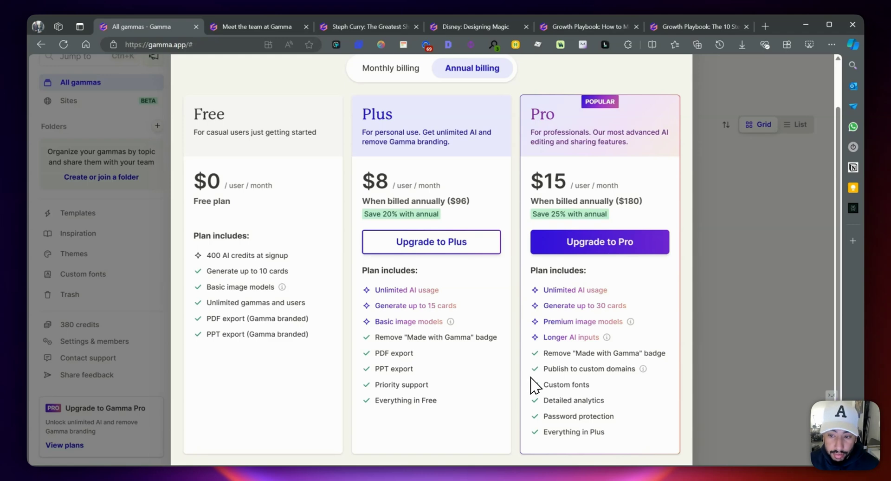
mouse_move(580, 421)
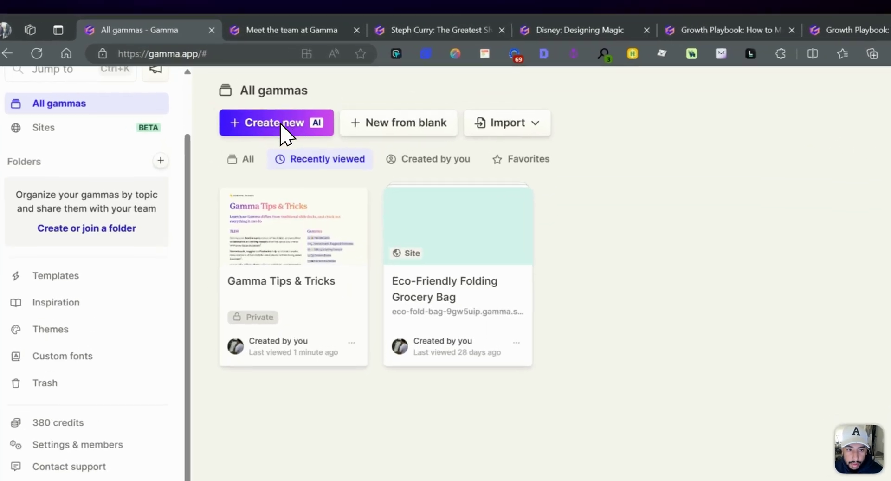
- Start a new AI creation using Generate from a one-line prompt
click(276, 122)
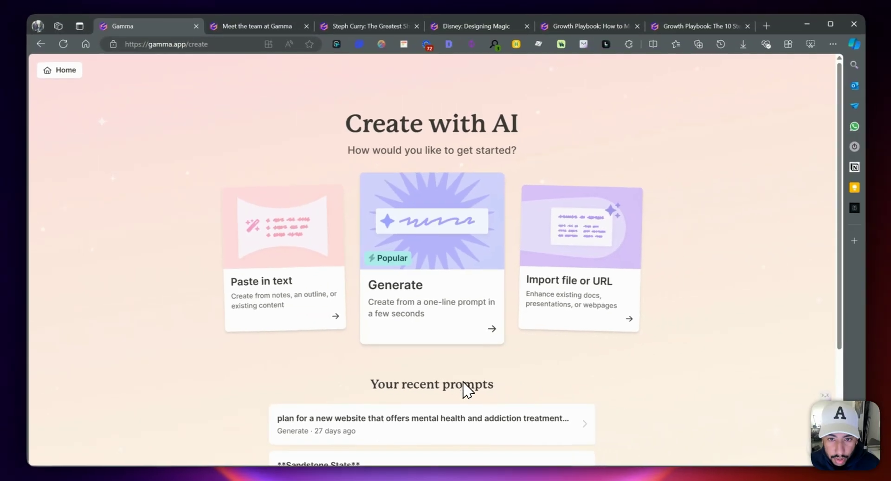
mouse_move(759, 284)
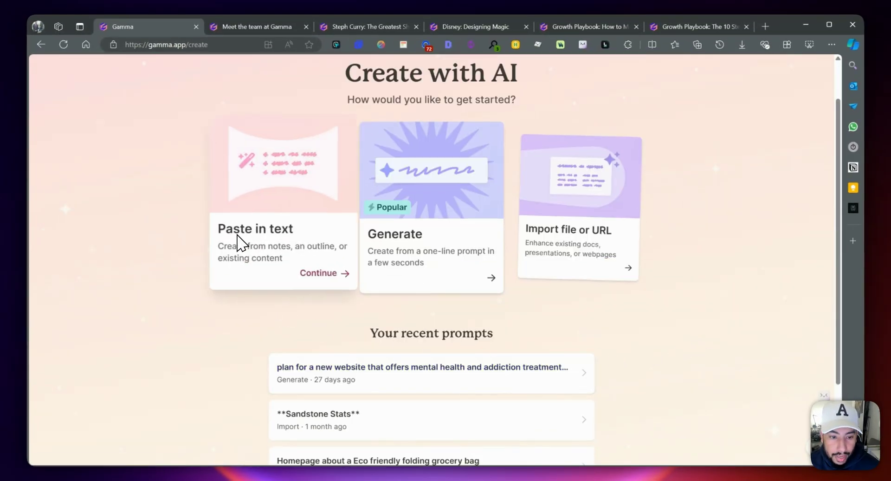
mouse_move(309, 264)
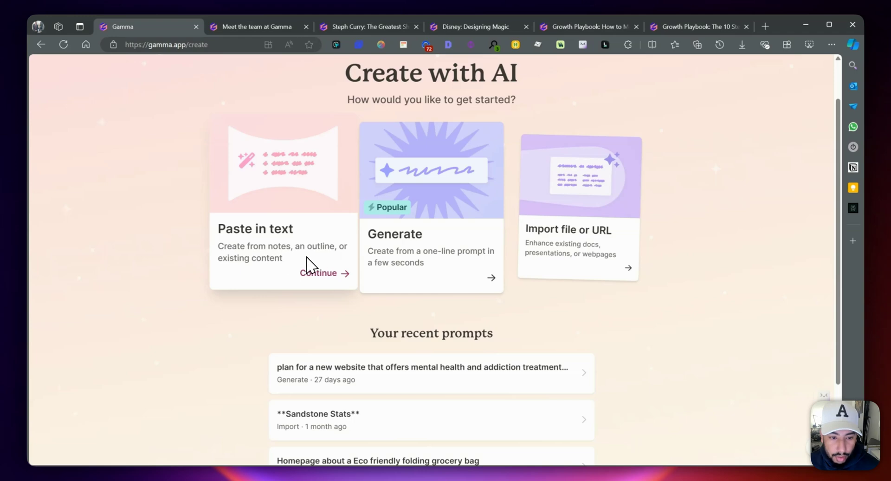
mouse_move(423, 264)
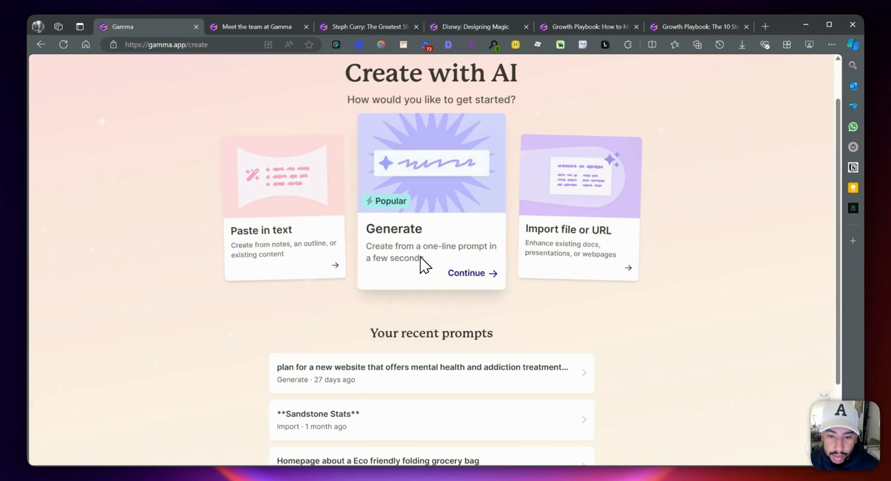
mouse_move(435, 270)
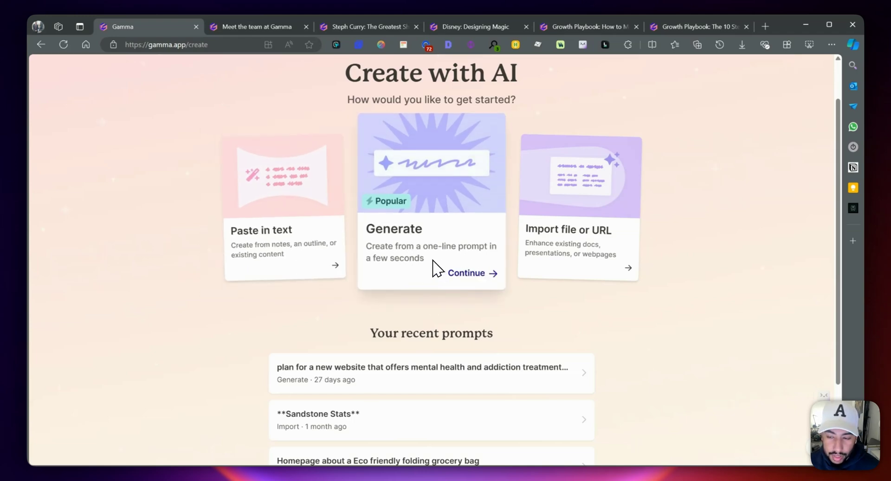
mouse_move(580, 264)
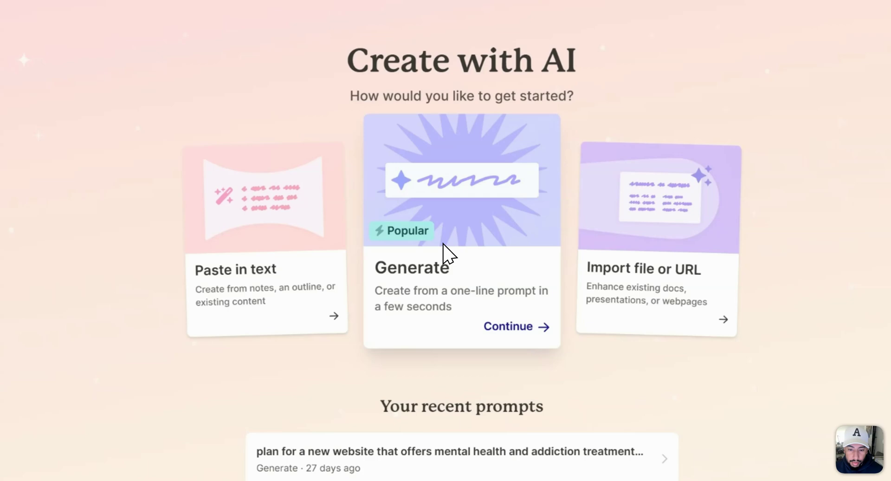
click(507, 326)
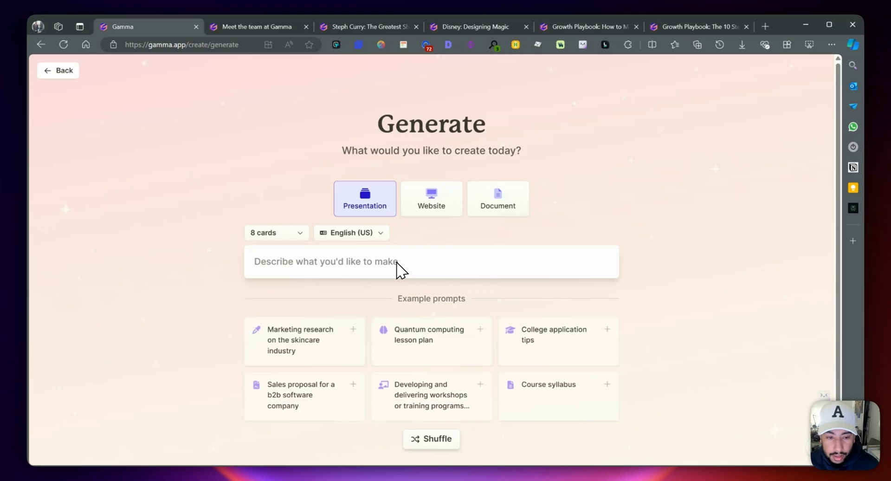
click(276, 232)
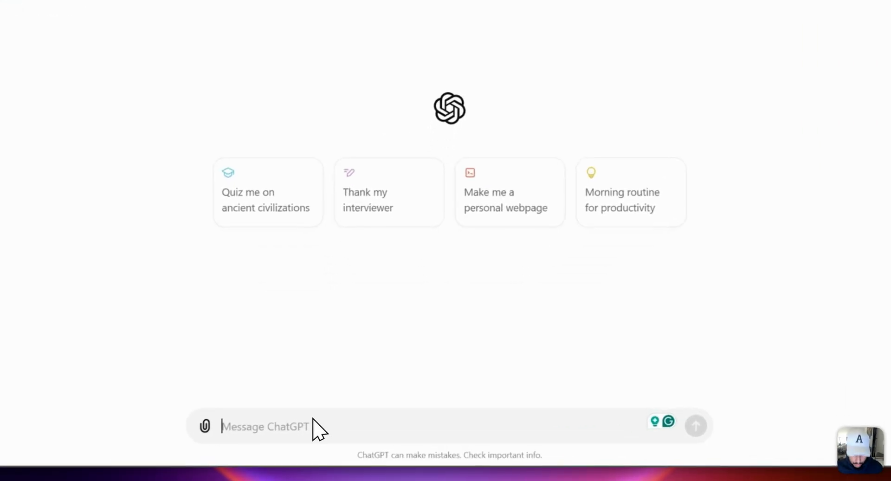
- Ask ChatGPT to break down writing good content for users, not search engines
text(give me)
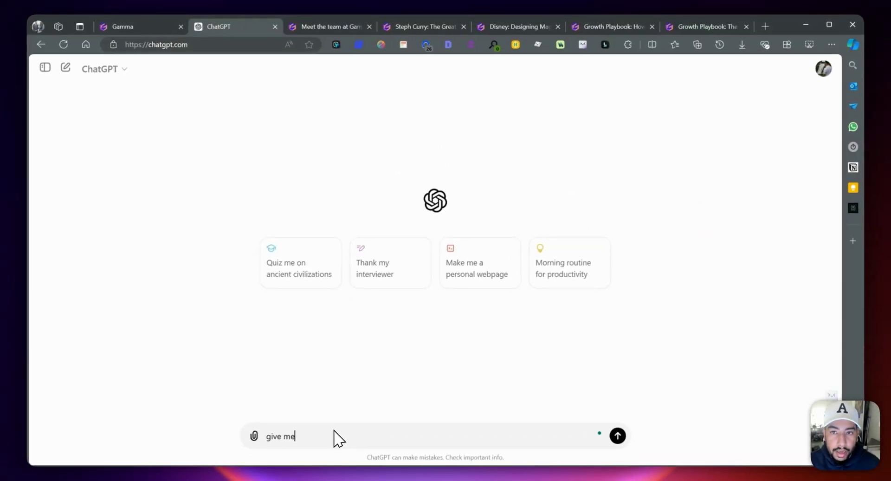
text(break down into a prompt th)
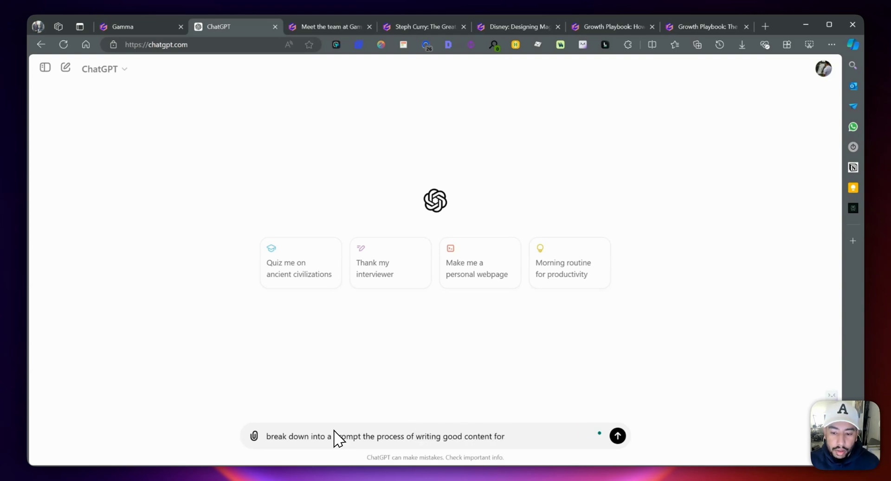
text(users and not search engines)
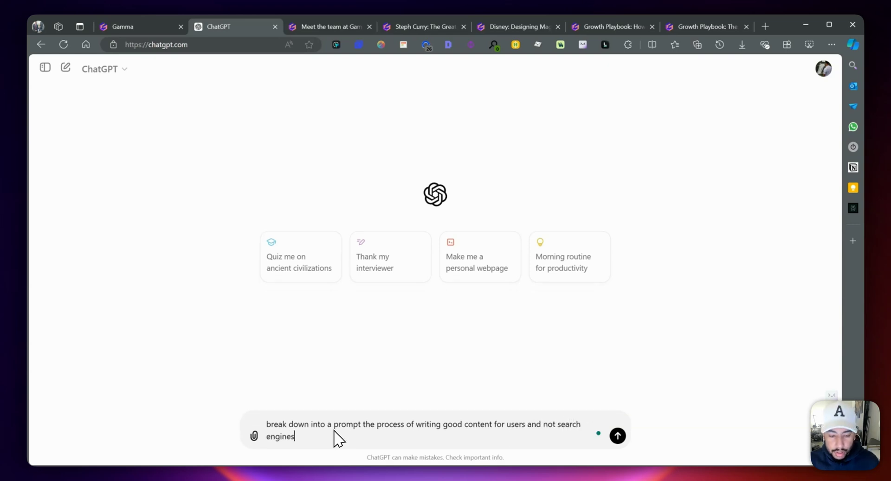
click(617, 435)
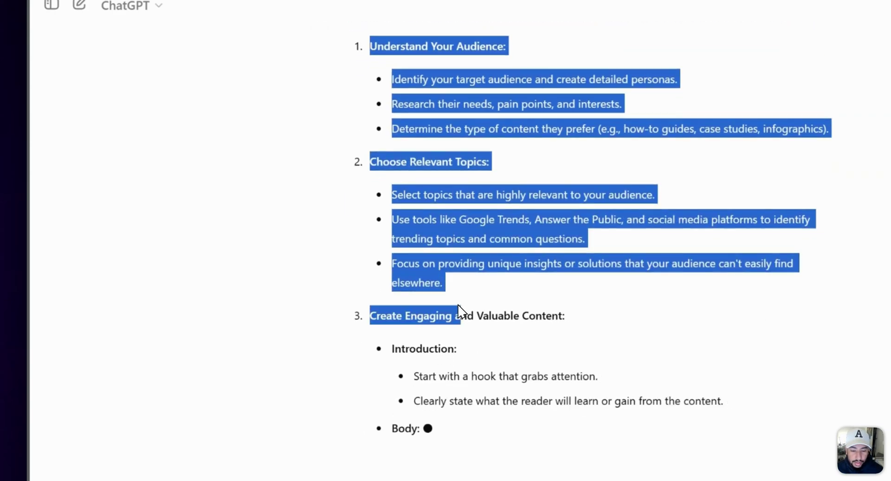
- Select and copy the 'Writing High-Quality User-Centric Content' guide from ChatGPT's reply
scroll(down, 3)
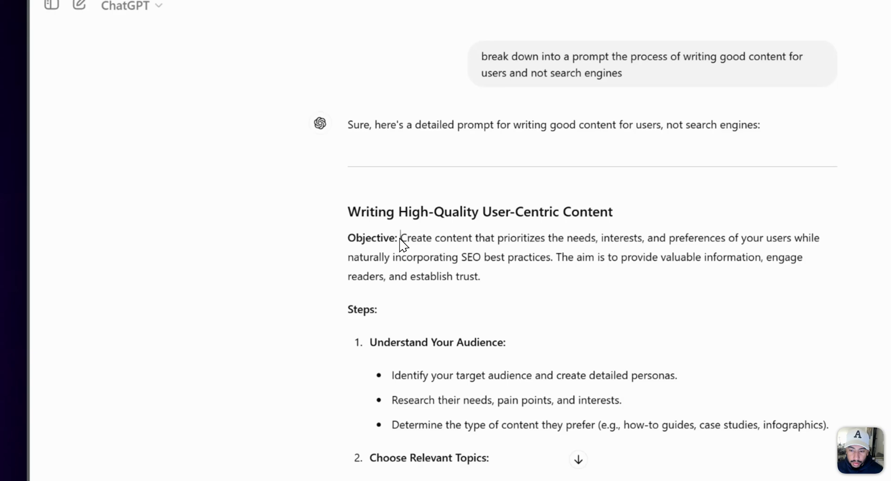
drag(400, 237, 479, 276)
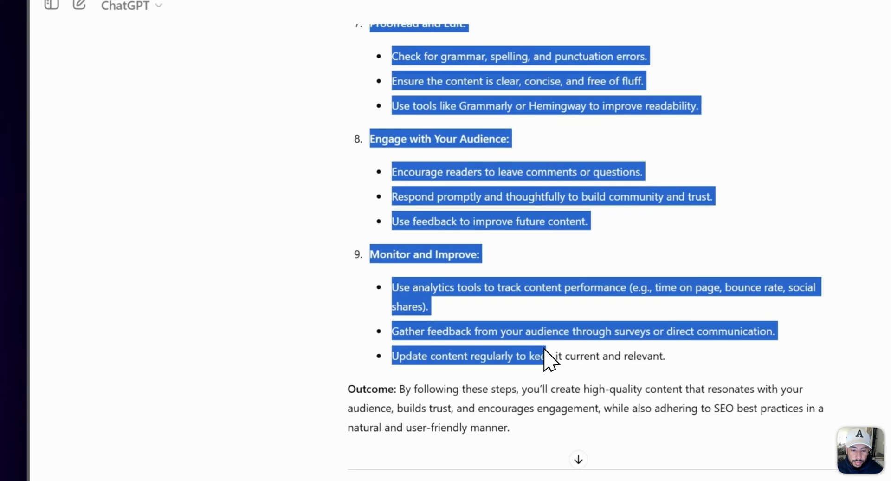
scroll(down, 3)
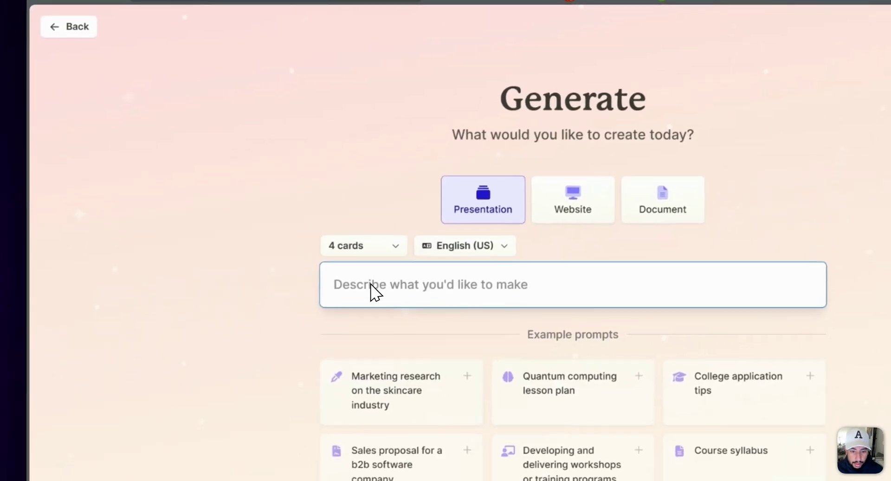
- Paste the 'Writing High-Quality User-Centric Content' guide and generate a four-card outline
text(Writing High-Quality User-Centric Content)
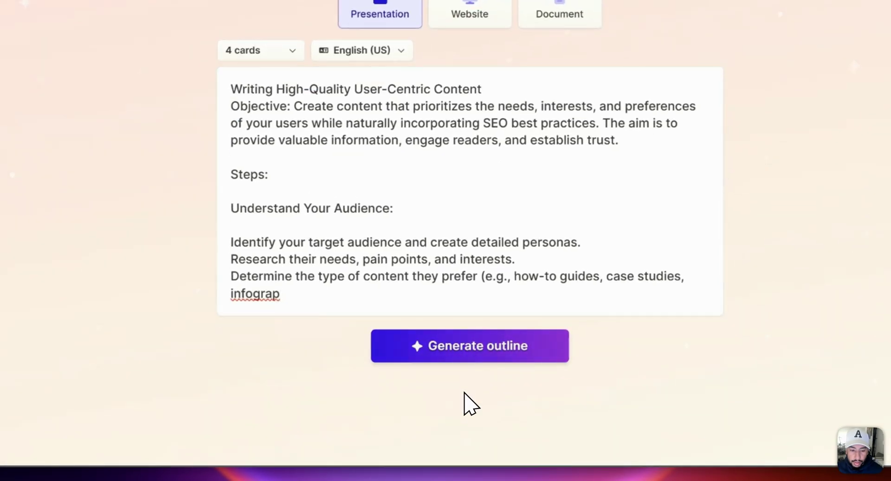
click(469, 346)
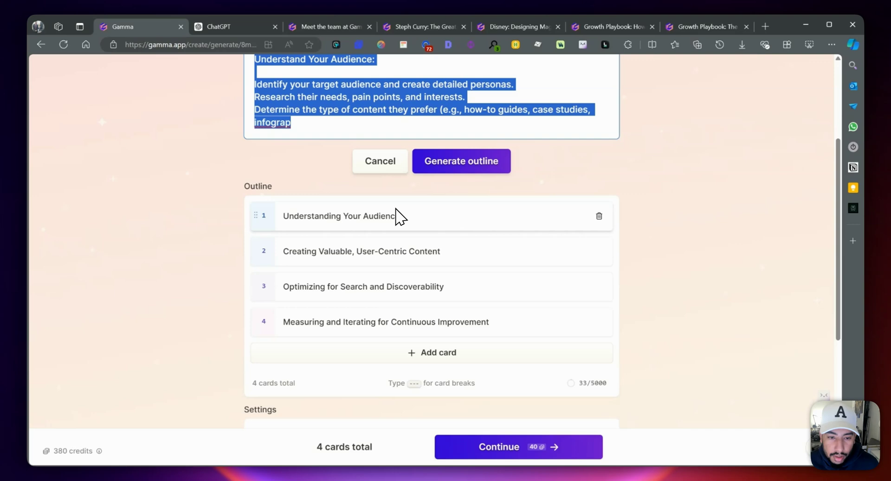
mouse_move(382, 266)
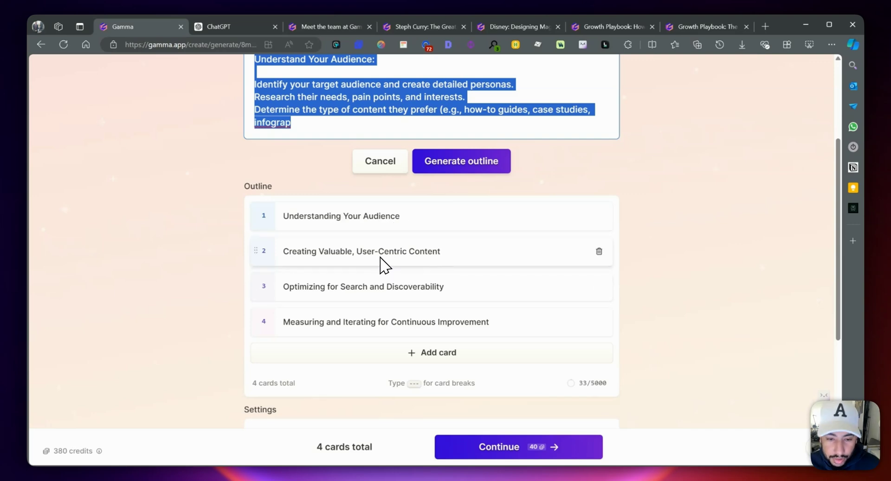
mouse_move(398, 306)
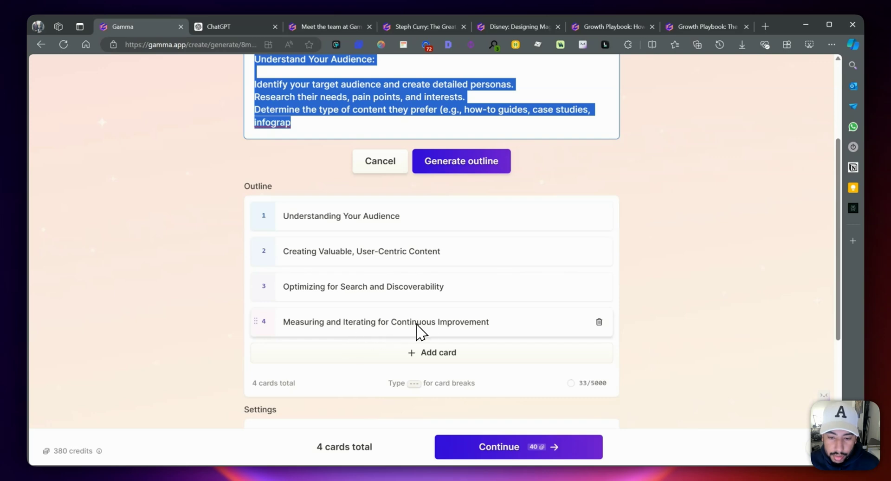
mouse_move(372, 334)
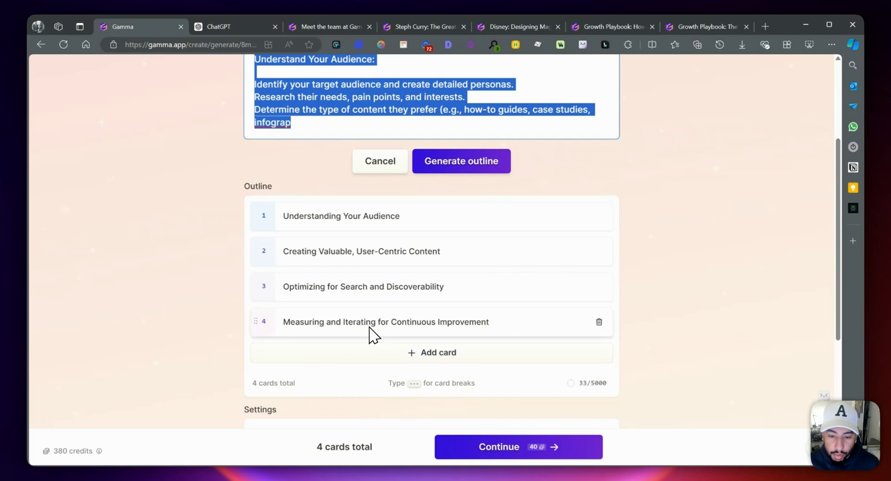
scroll(down, 3)
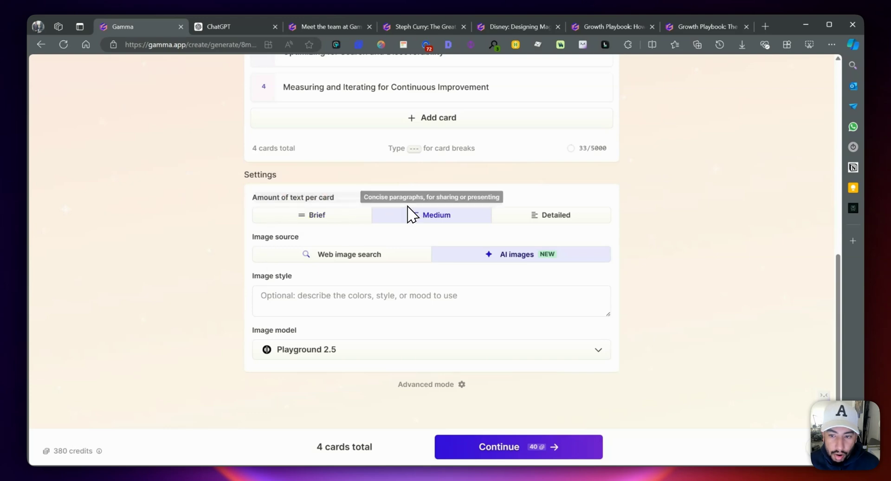
mouse_move(499, 271)
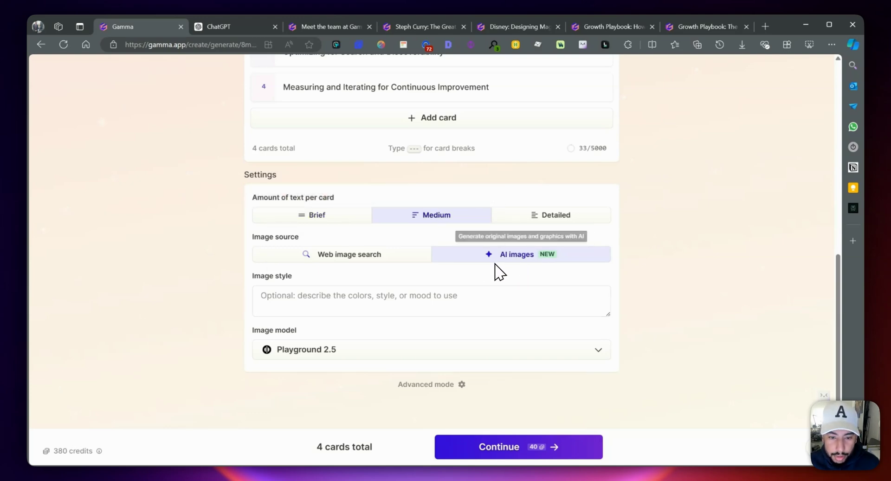
- Choose Ideogram Turbo as the image model and continue past the settings
click(430, 349)
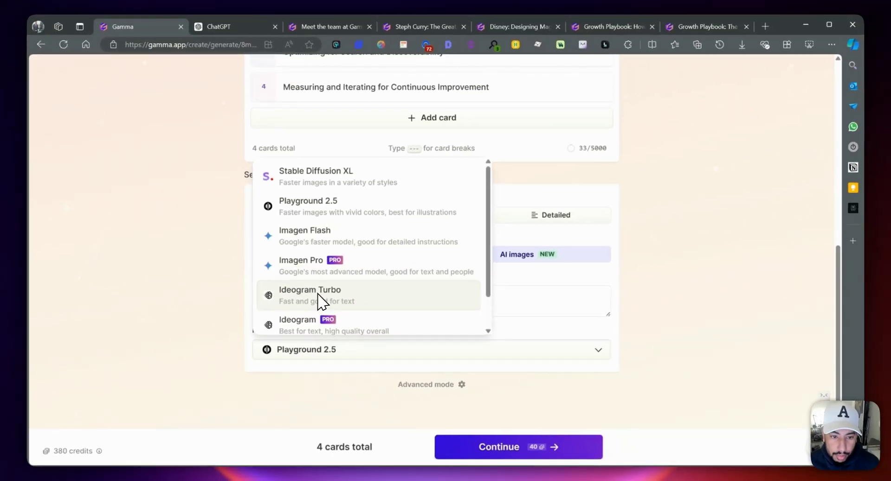
click(310, 294)
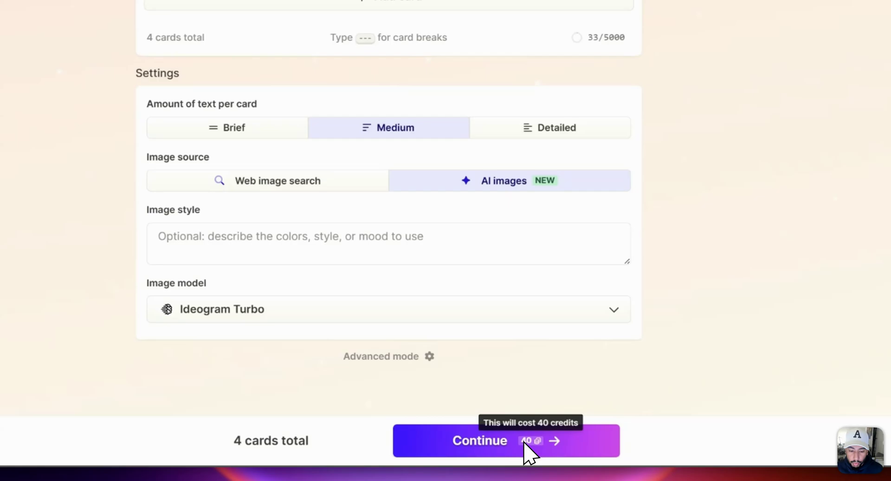
click(479, 440)
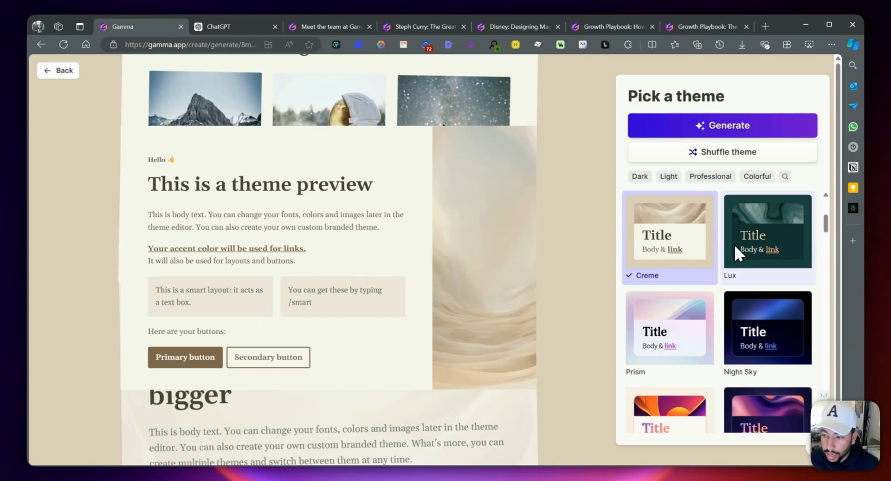
- Choose the Daydream theme and generate the presentation
scroll(down, 3)
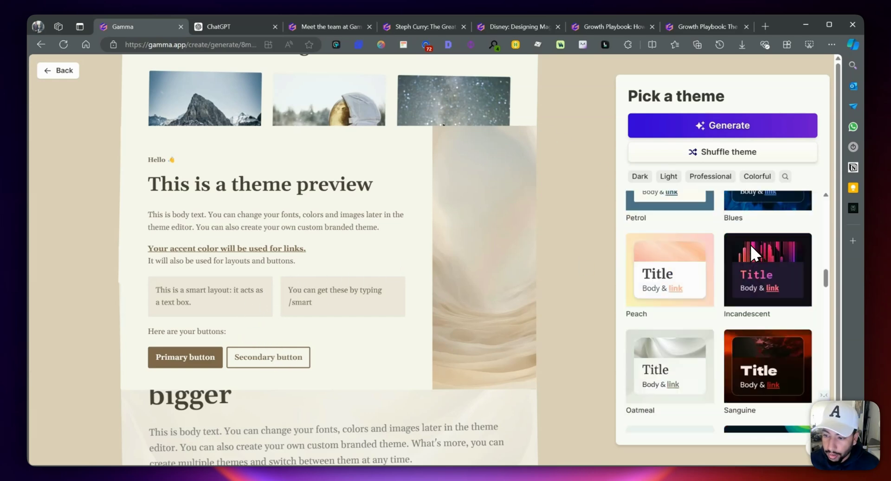
scroll(down, 3)
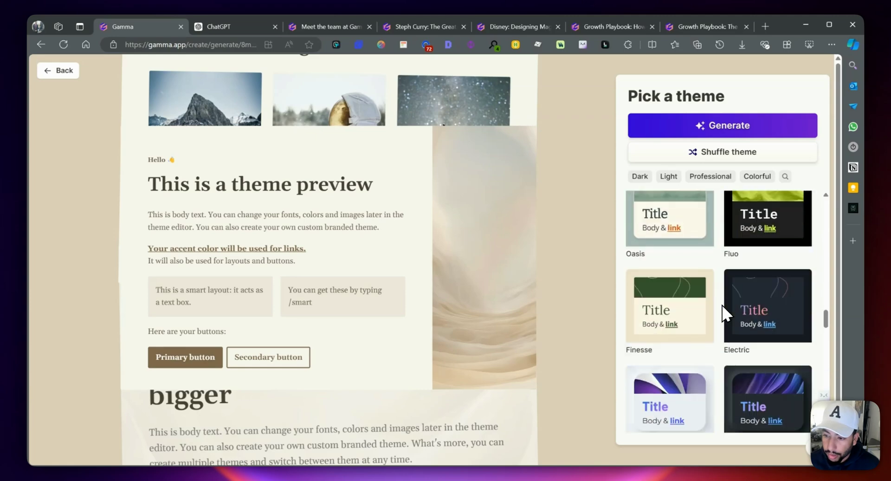
scroll(down, 3)
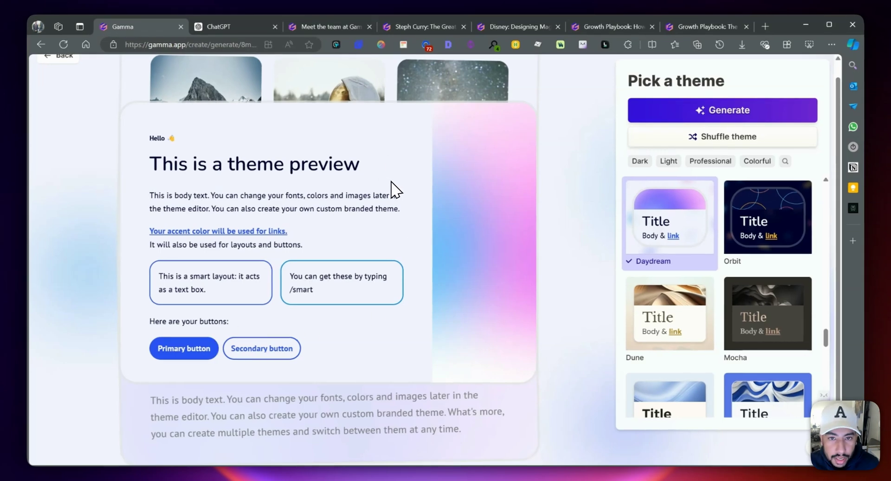
mouse_move(493, 198)
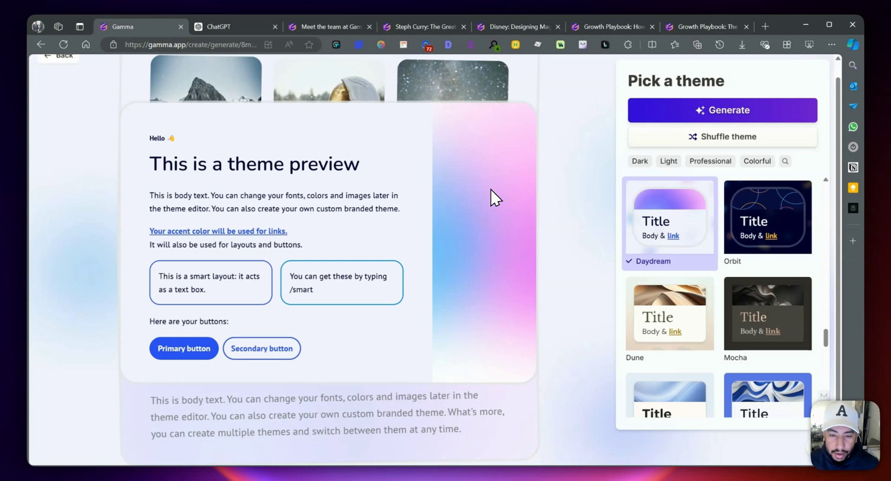
mouse_move(601, 124)
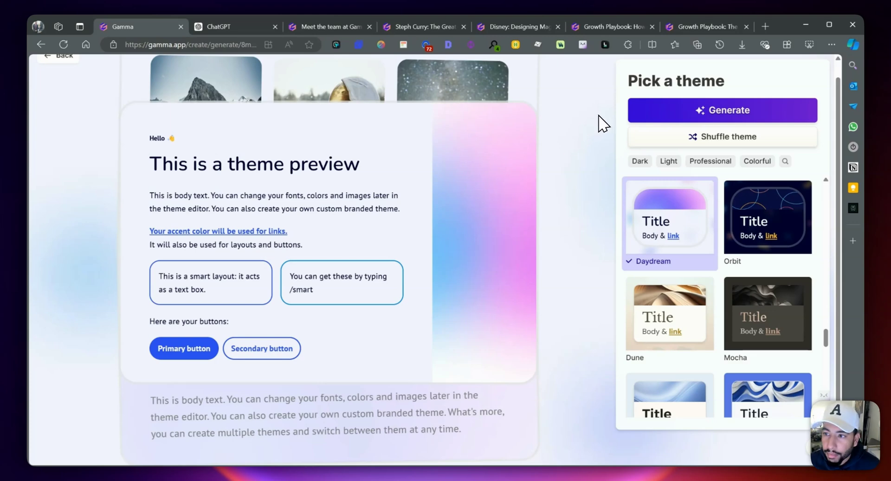
mouse_move(559, 128)
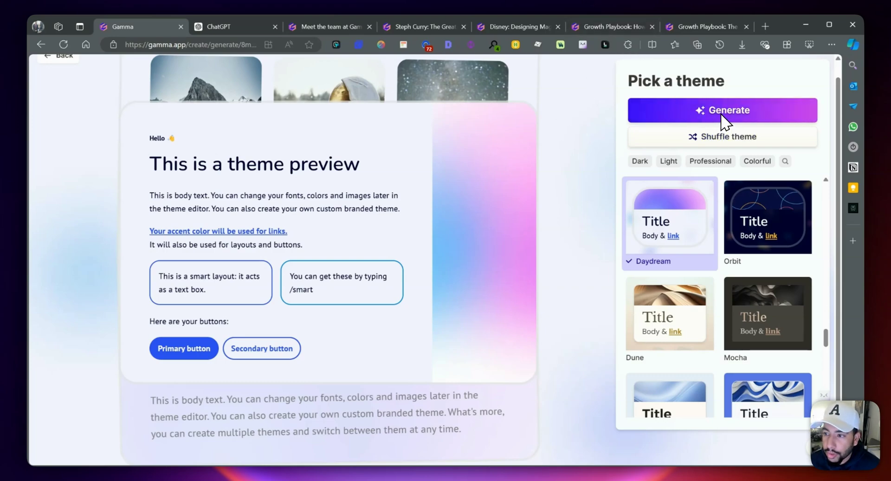
click(721, 110)
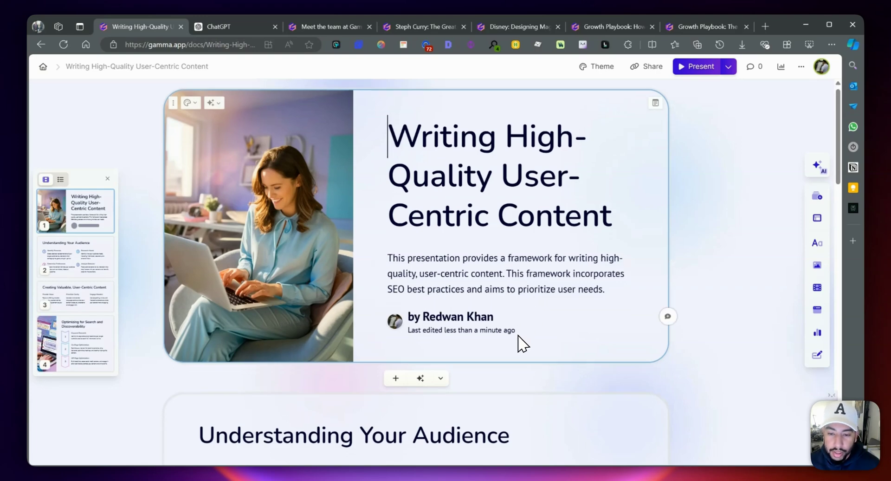
- Scroll through all four generated cards, then choose Create something else
scroll(down, 3)
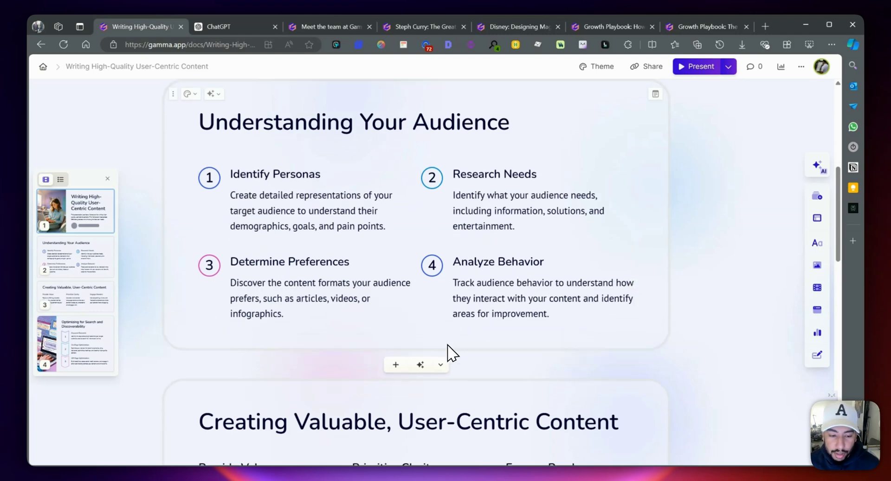
scroll(down, 3)
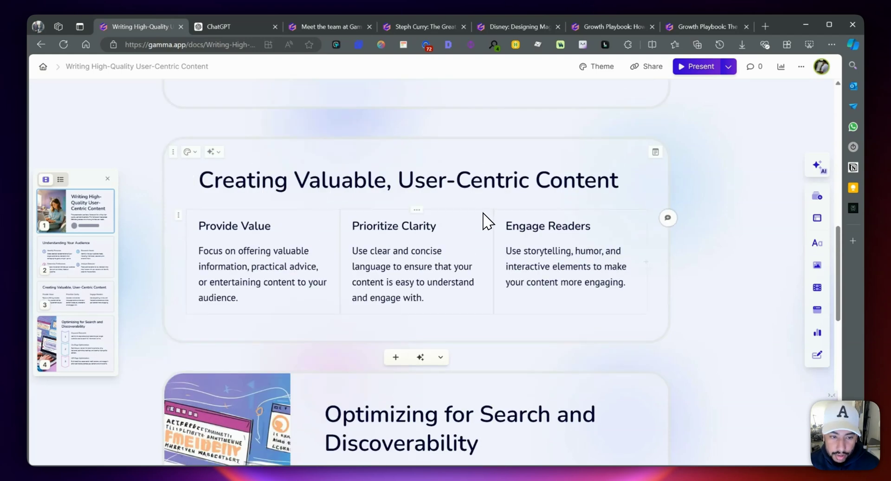
scroll(down, 3)
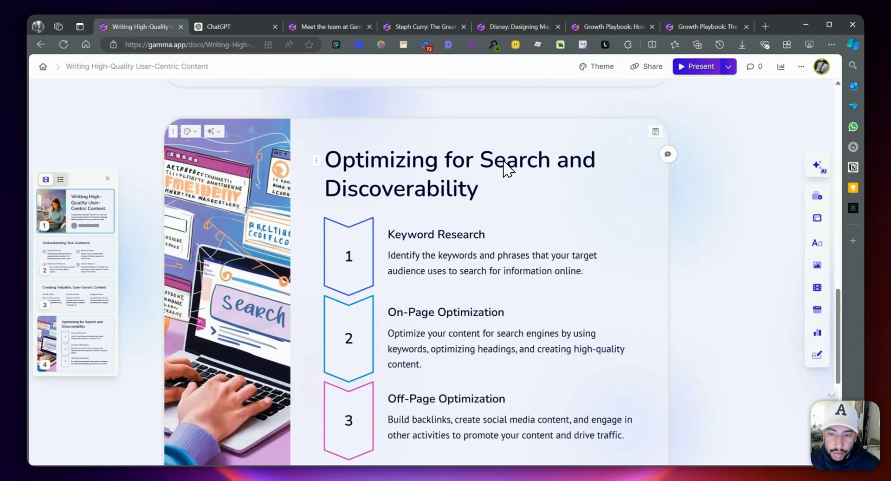
scroll(down, 3)
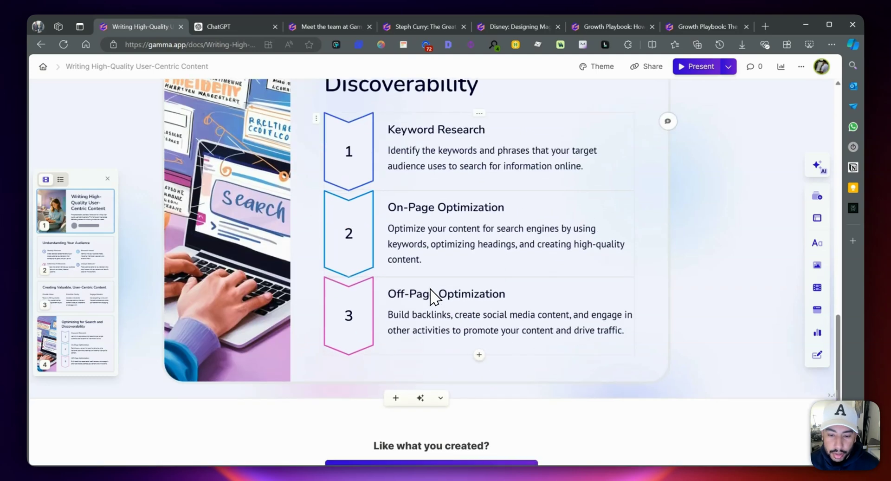
scroll(down, 3)
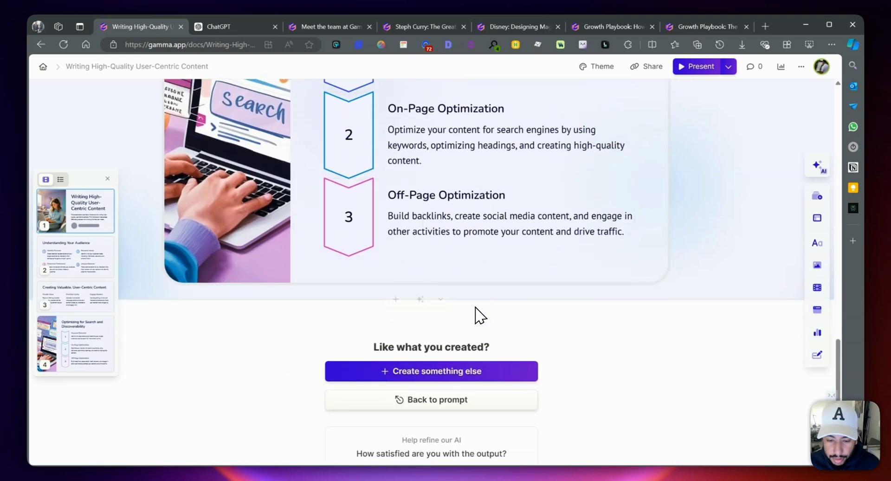
scroll(down, 3)
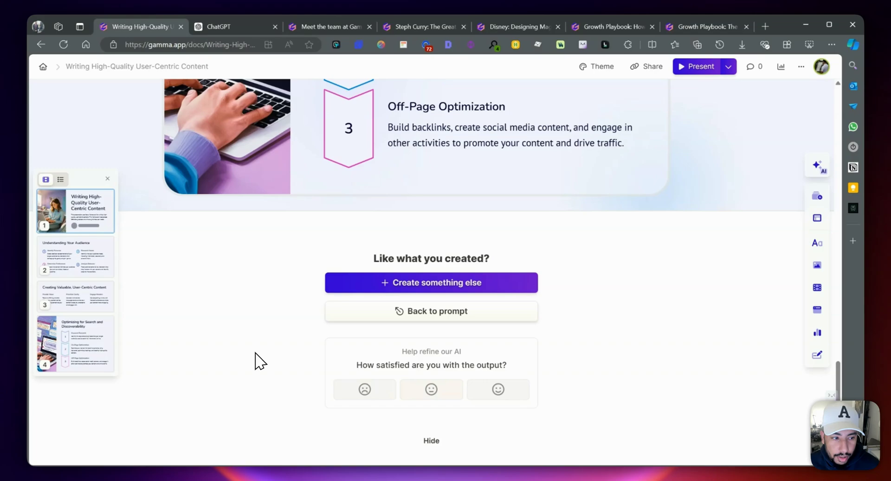
click(431, 283)
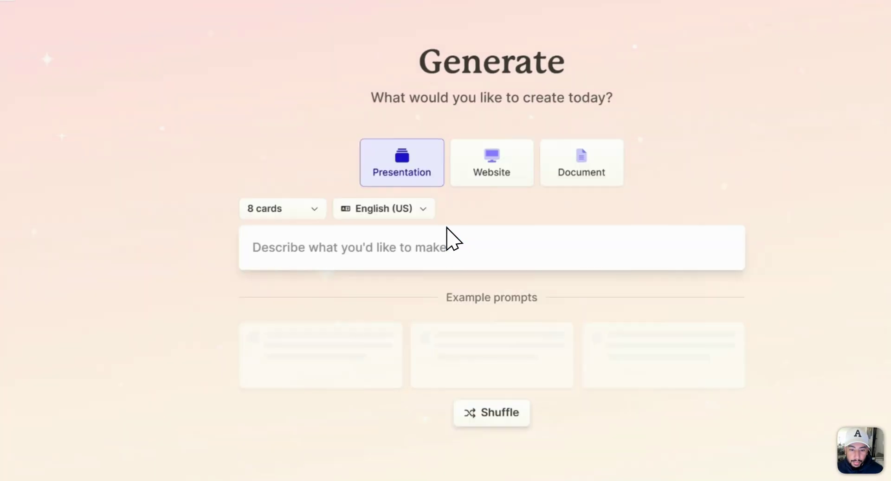
- Choose Document as the format and focus the description box
click(580, 162)
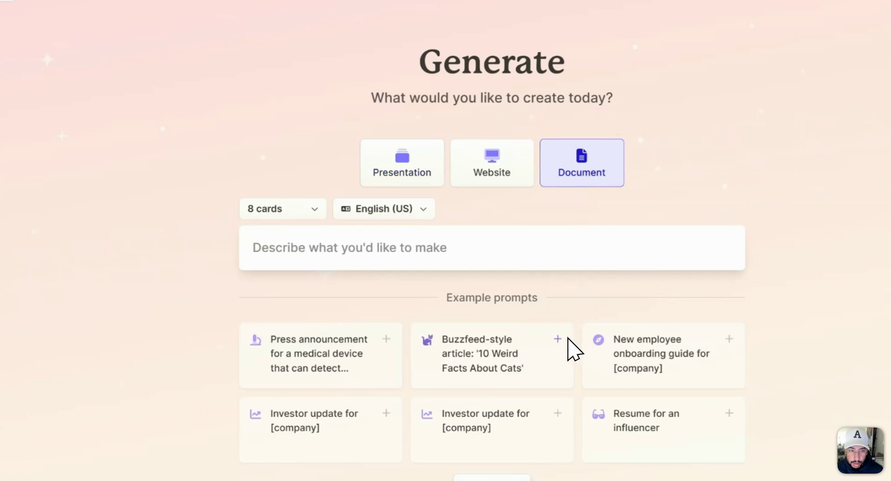
click(331, 30)
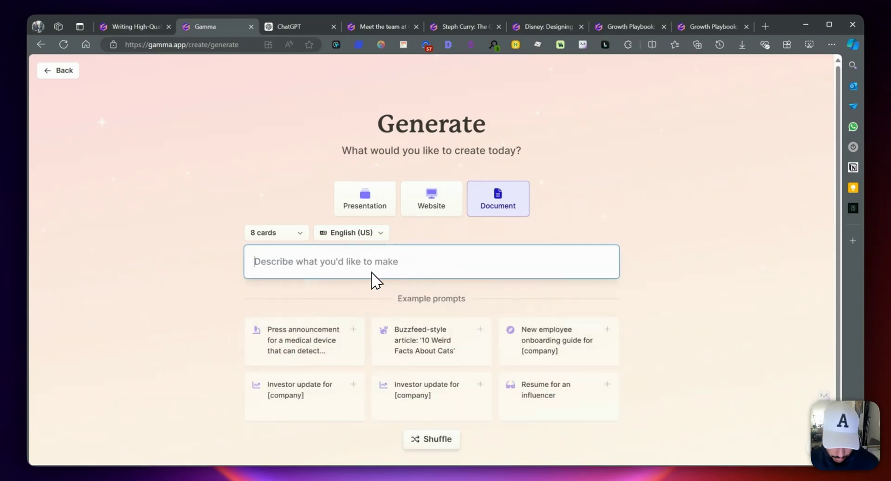
- Prompt for a document outlining necessary steps to content users will love, and generate outline
text(can you create a)
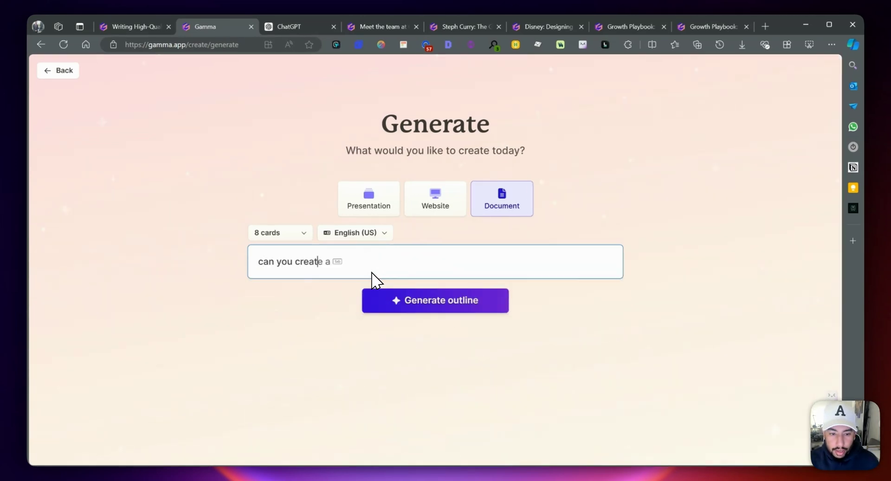
text(document that)
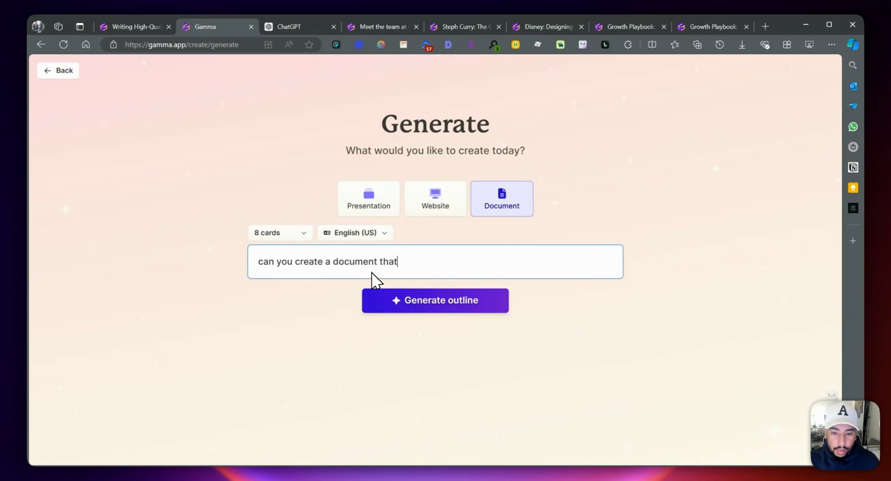
text(outlines the)
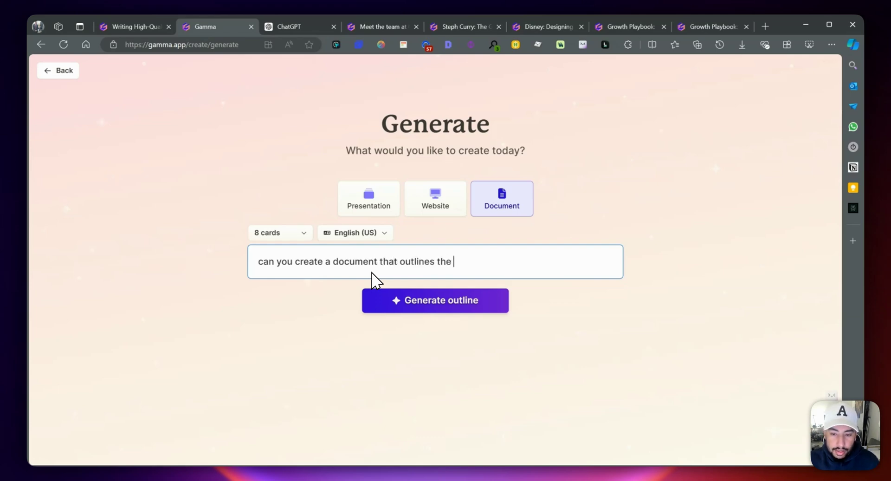
text(necessary steps to creating great conten)
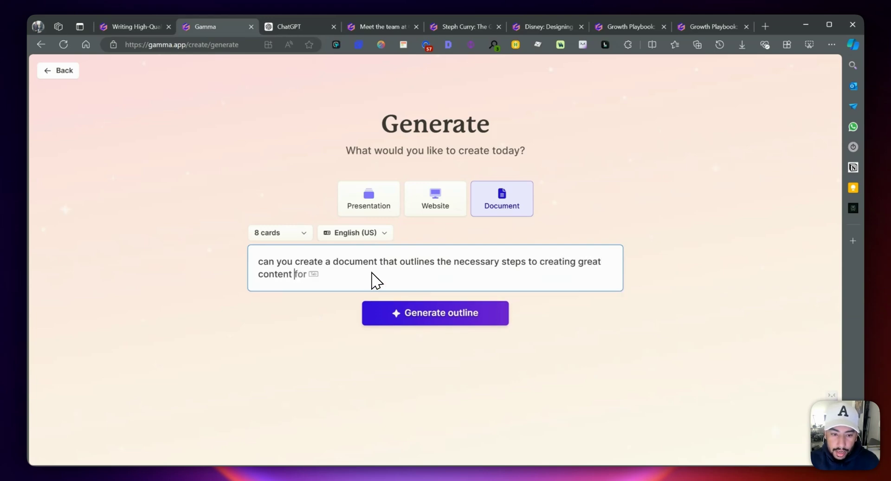
text(that users will)
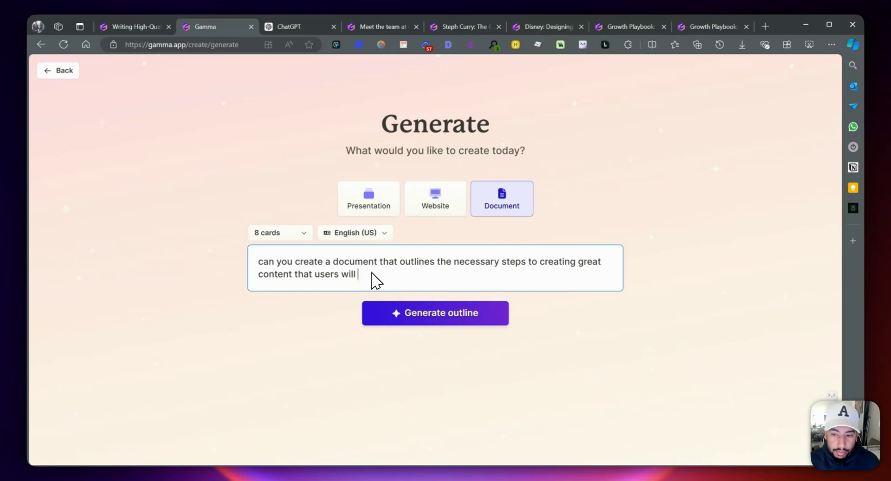
text(love.)
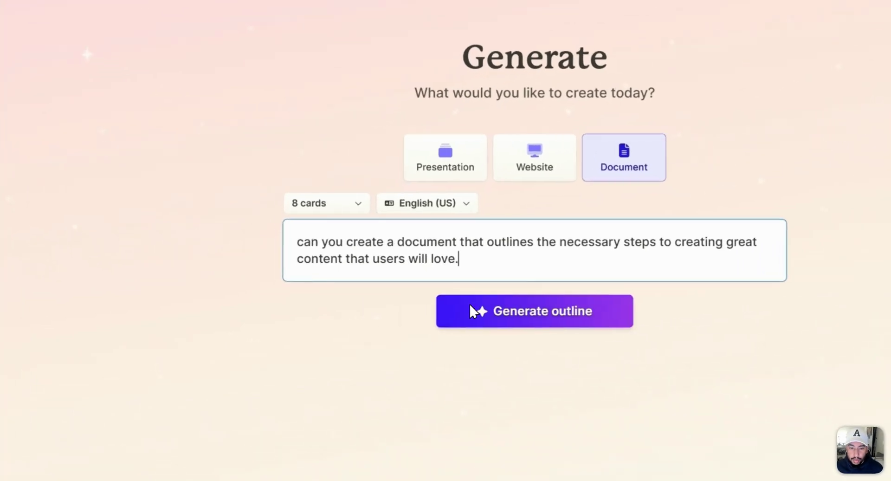
click(534, 311)
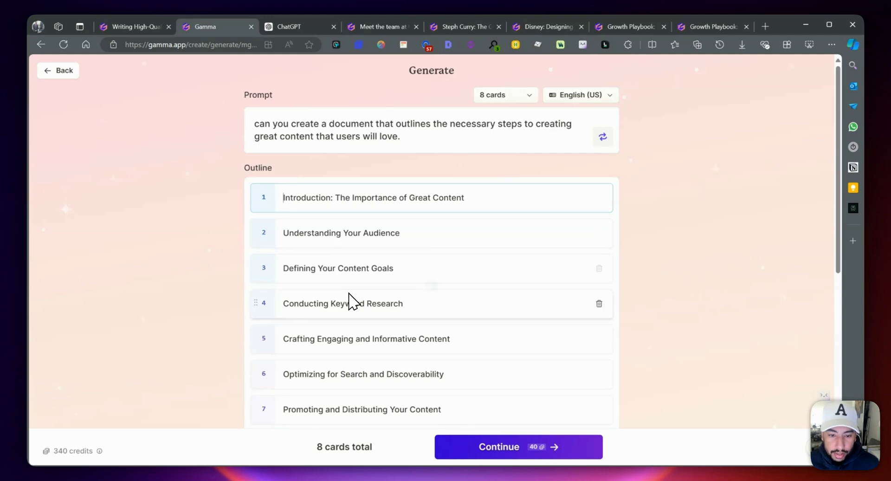
mouse_move(344, 339)
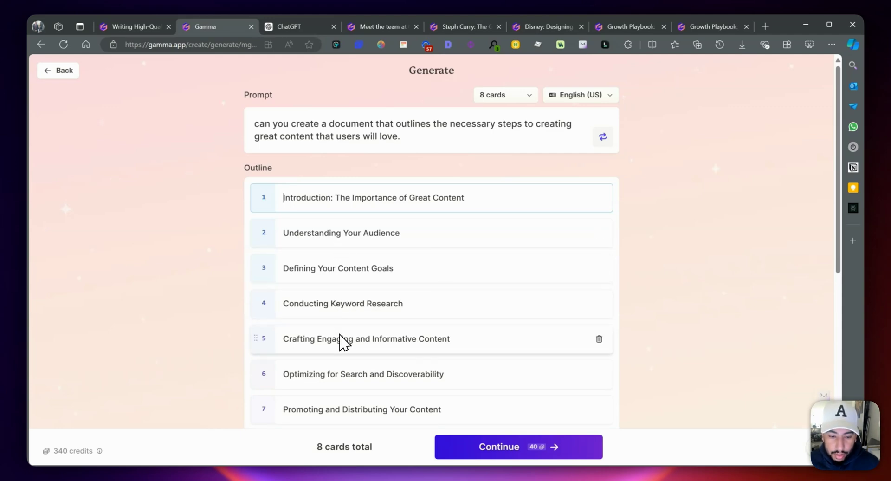
- Accept the eight-card outline with Detailed text and AI images, and continue to themes
scroll(down, 3)
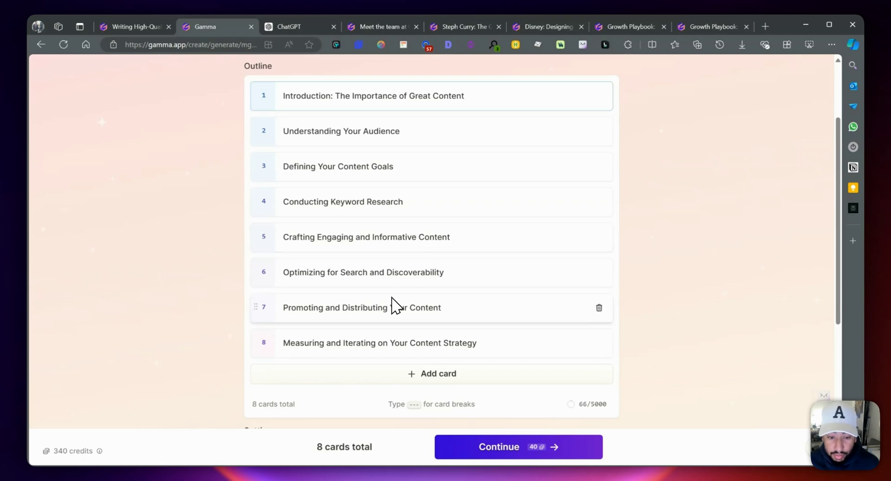
mouse_move(349, 324)
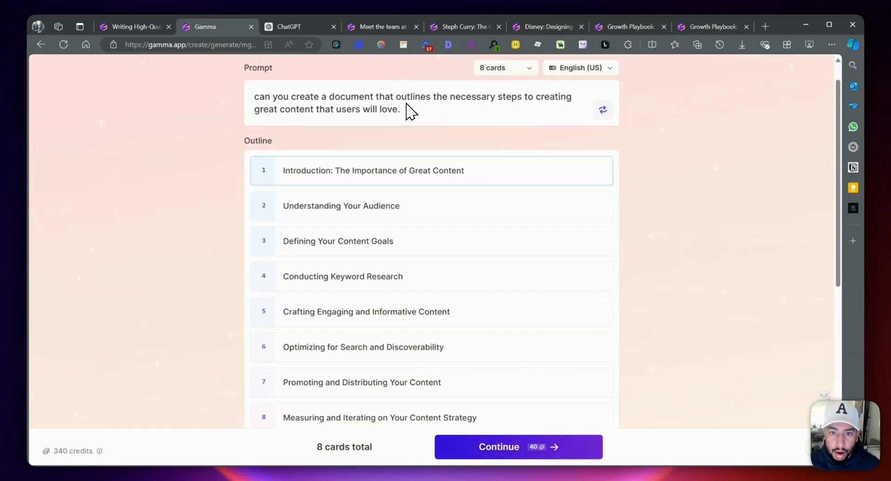
scroll(down, 3)
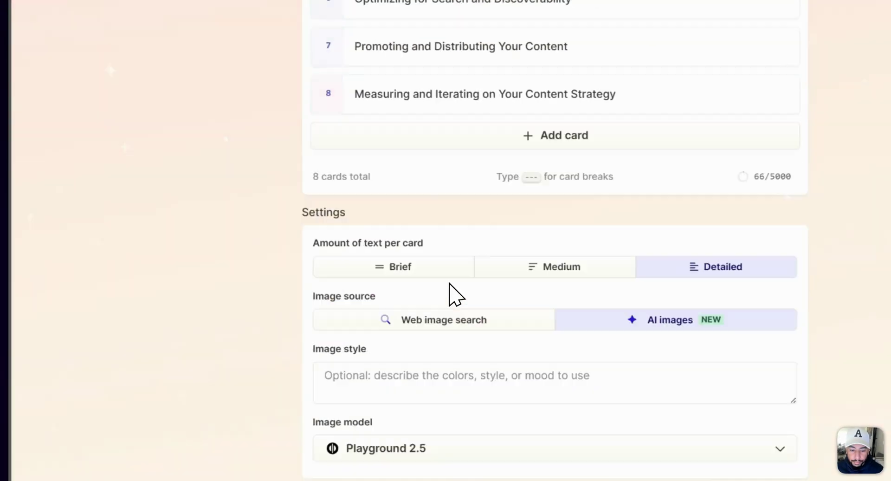
click(385, 448)
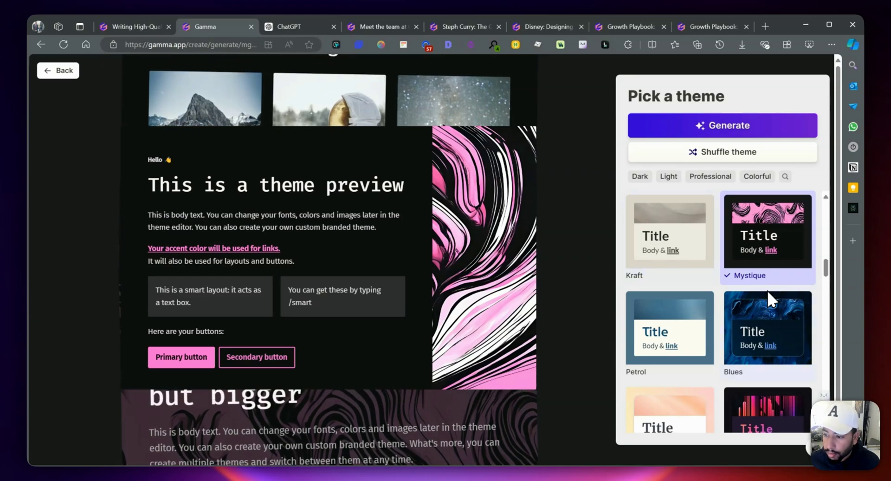
- Generate 'The Importance of Great Content' document using the Sage theme
scroll(down, 3)
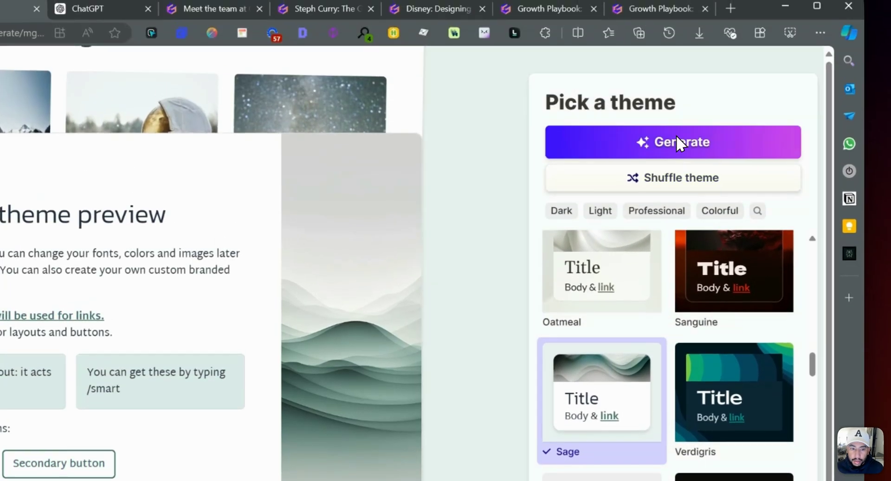
click(673, 142)
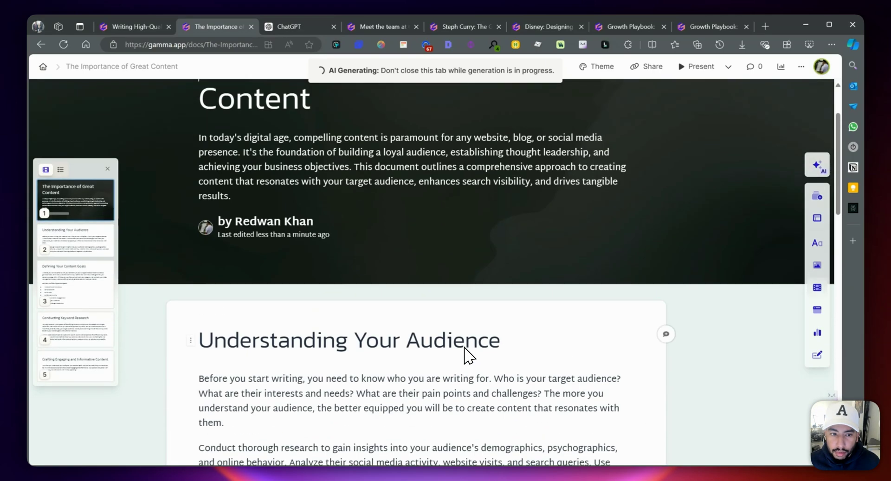
- Scroll through the generated cards down to Measuring and Iterating on Your Content Strategy
scroll(down, 3)
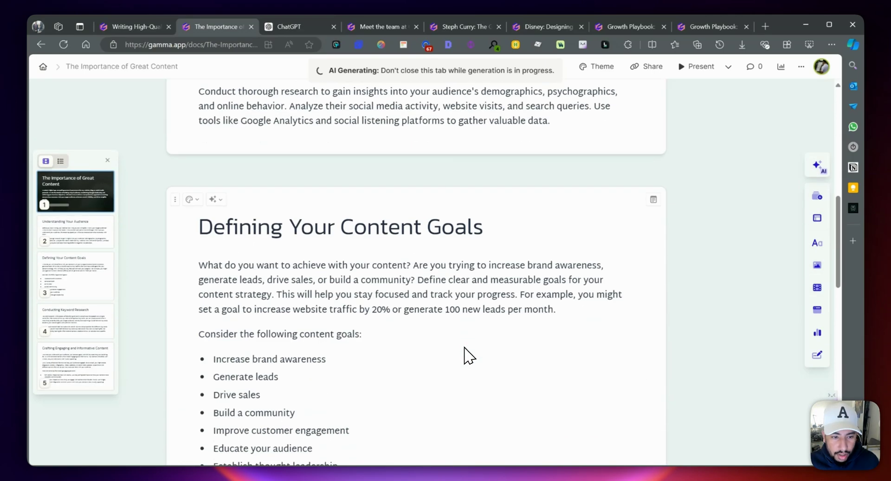
scroll(down, 3)
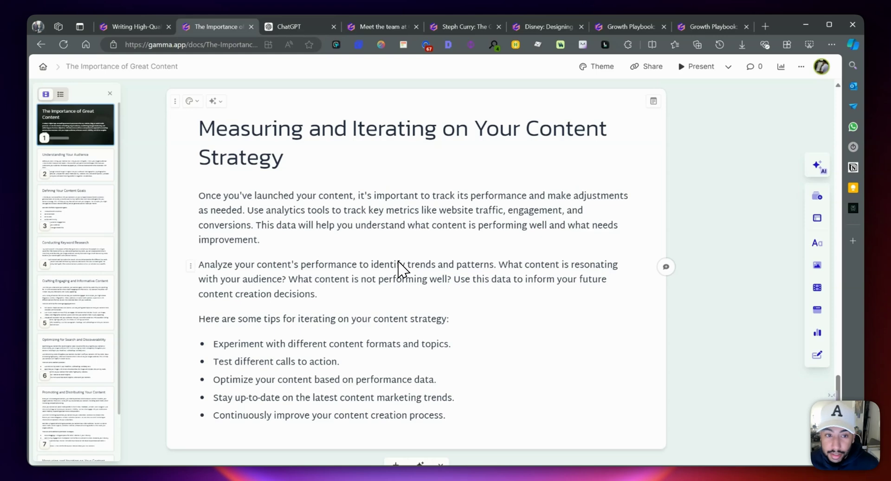
mouse_move(408, 338)
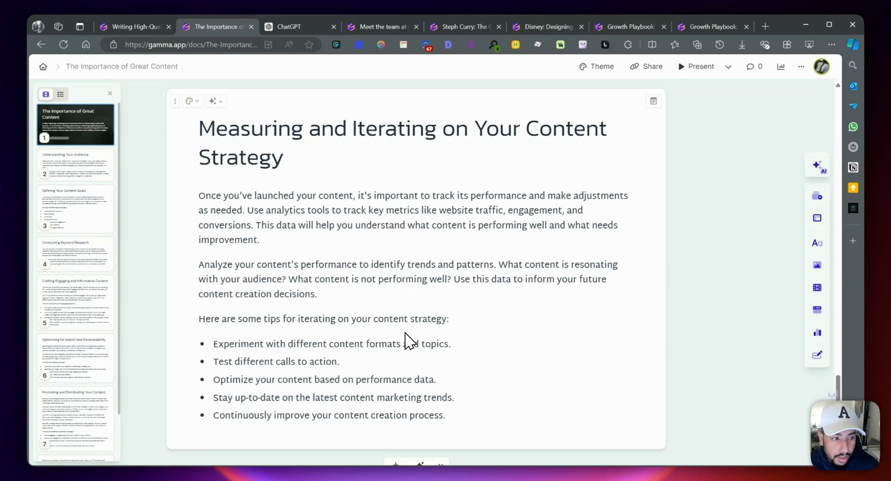
mouse_move(365, 255)
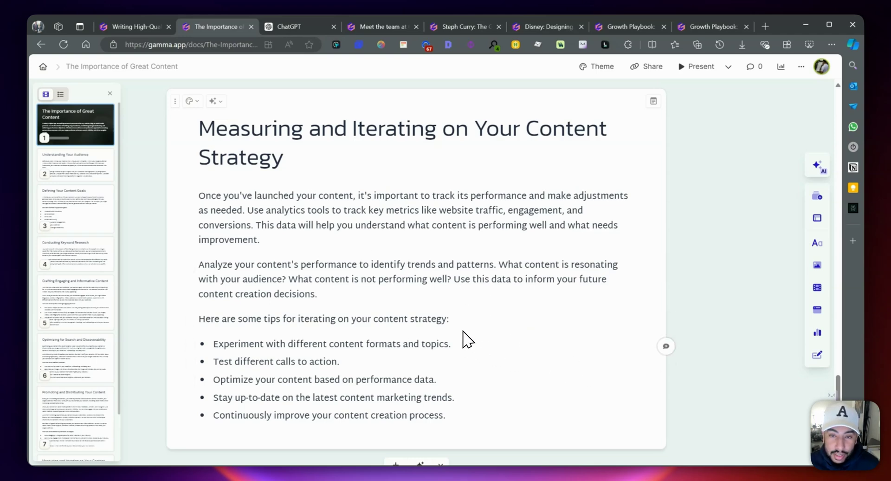
mouse_move(817, 218)
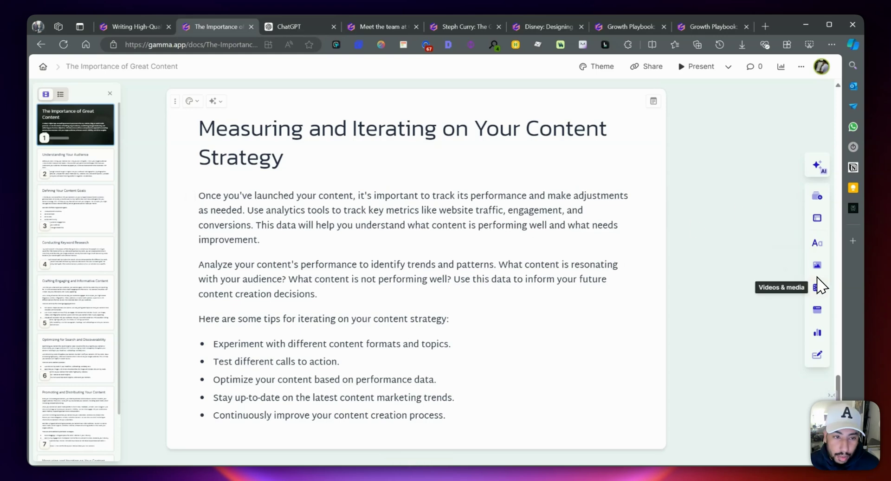
mouse_move(818, 243)
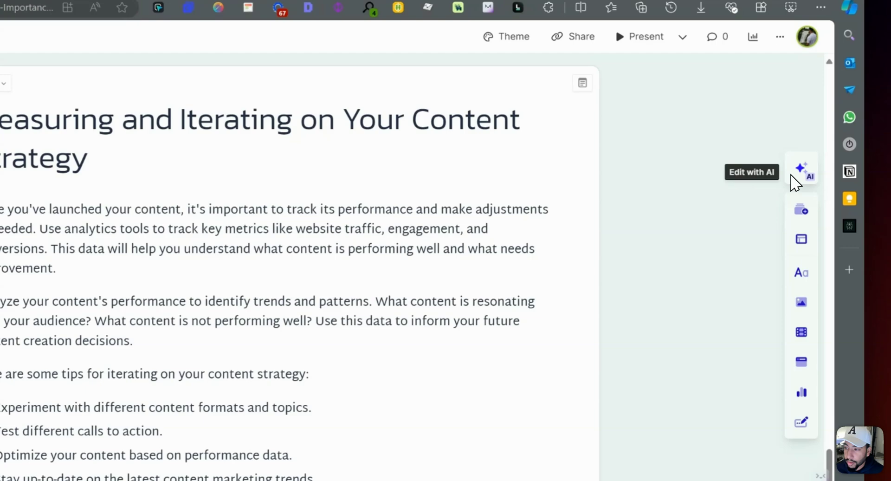
- Use Edit with AI's 'Turn this into a timeline' suggestion on the current card
click(802, 170)
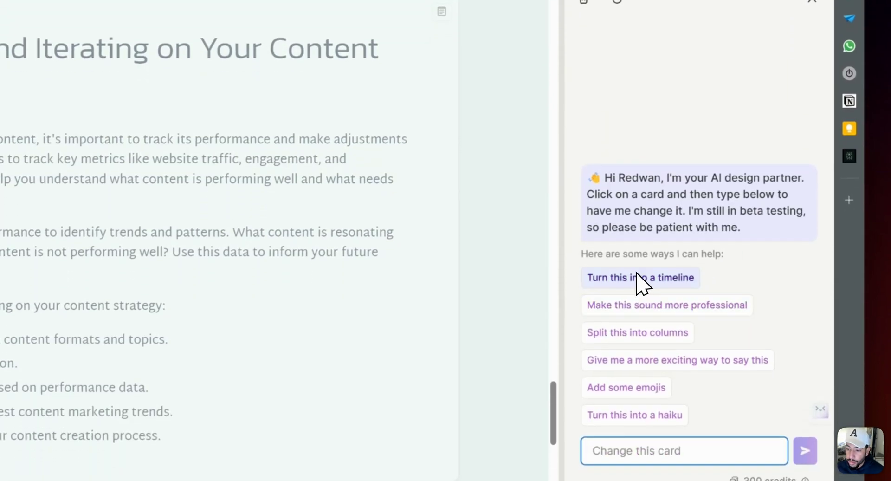
click(640, 278)
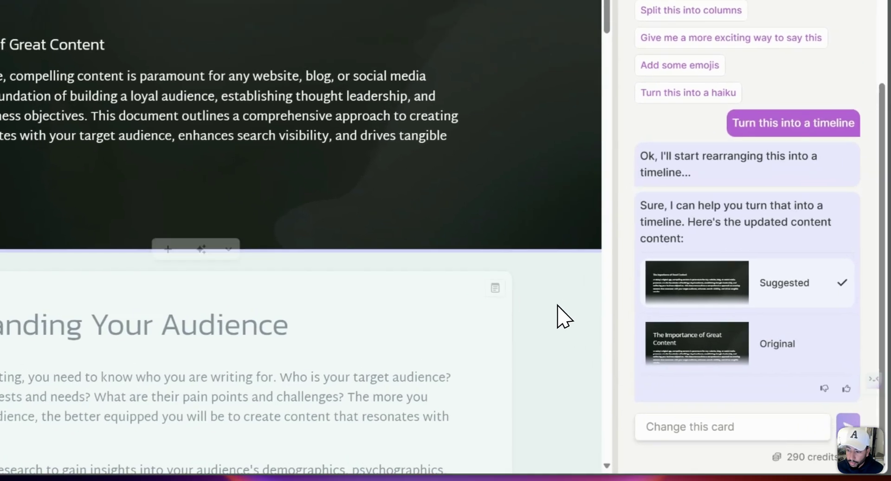
scroll(down, 3)
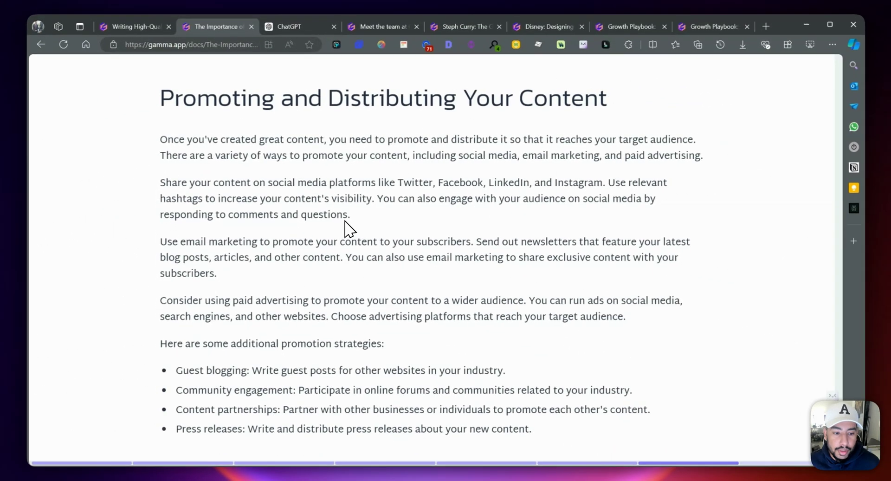
mouse_move(779, 259)
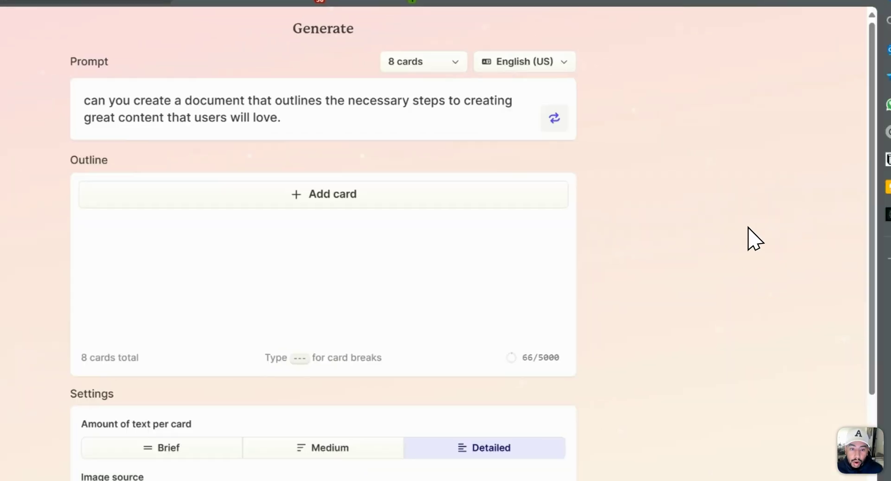
- Choose Website, accept the outline, and generate 'Content Creation: A Guide to User Delight' with Pearl
click(71, 59)
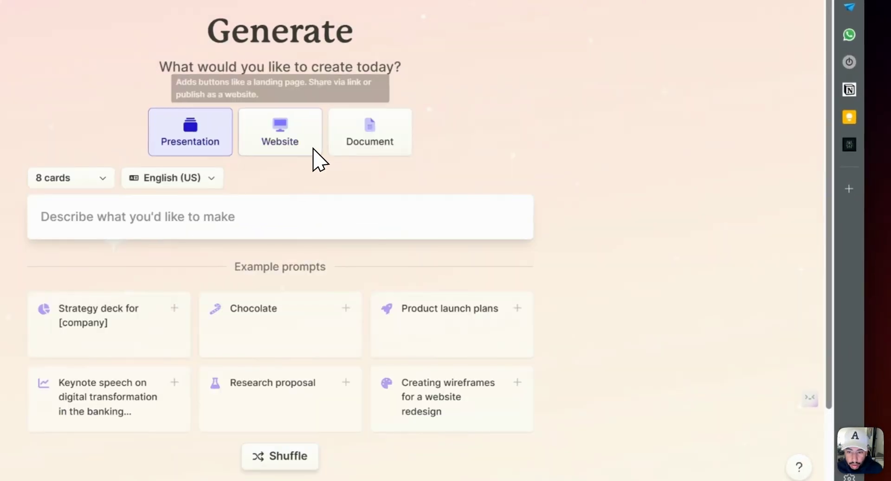
click(279, 131)
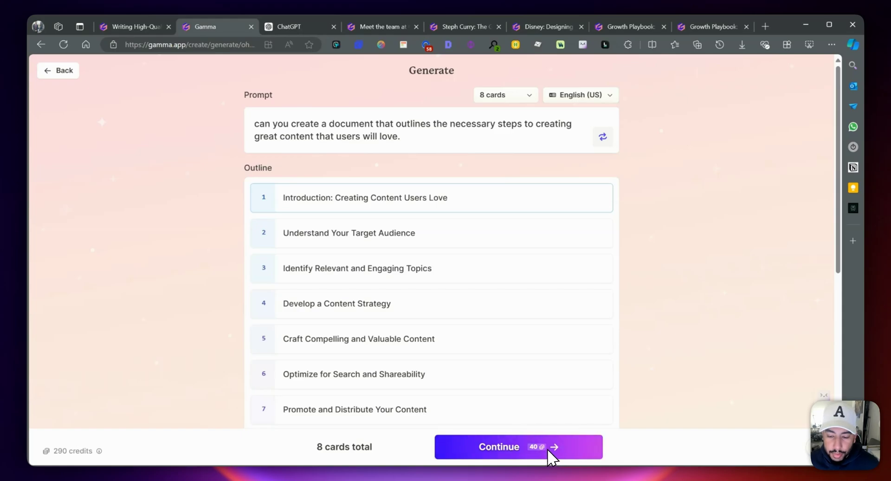
click(517, 446)
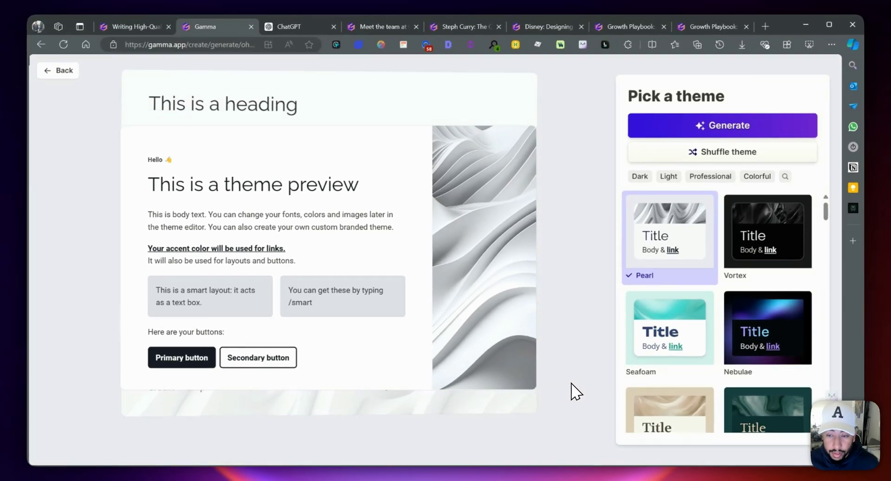
scroll(down, 3)
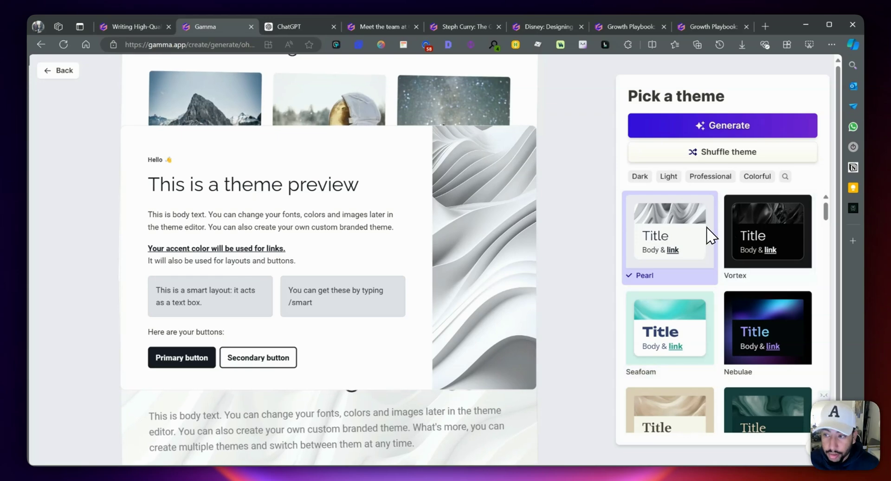
click(721, 125)
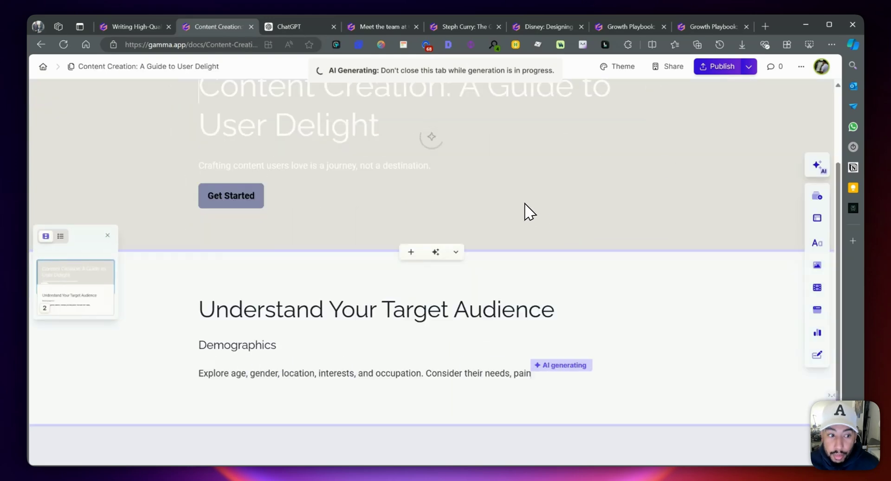
- Scroll through the Pearl website's eight cards down to Measure and Iterate
scroll(down, 3)
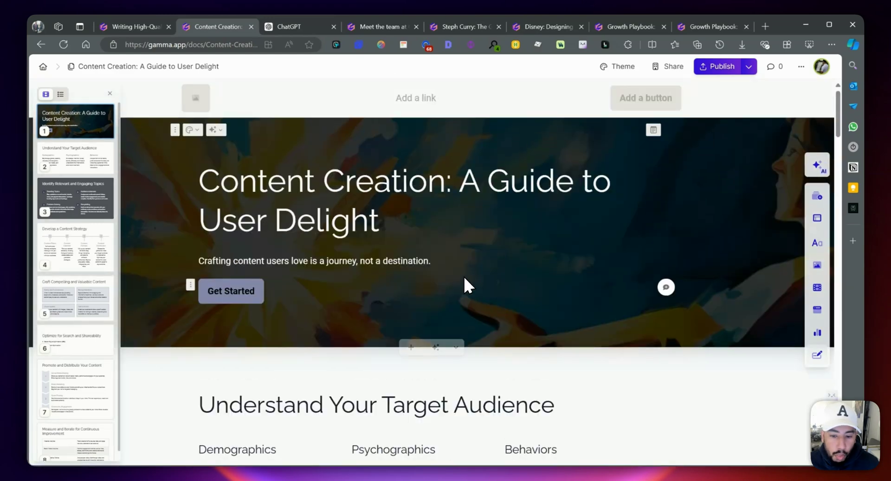
scroll(down, 3)
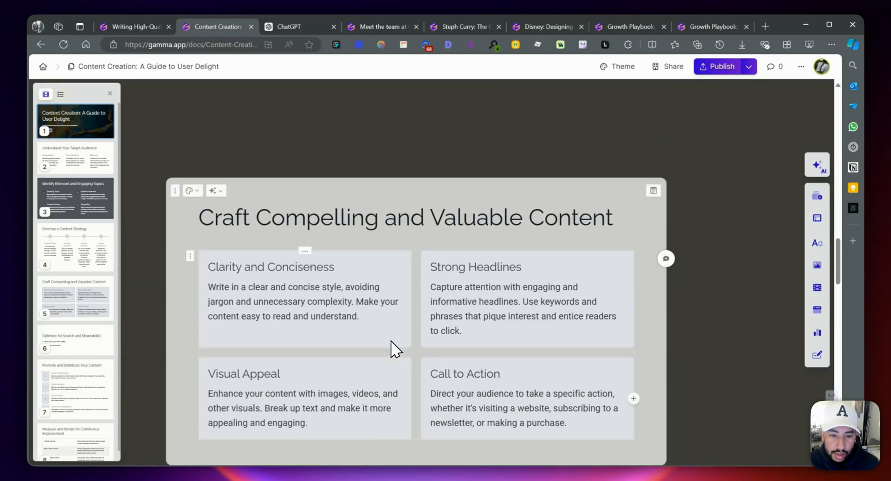
scroll(down, 3)
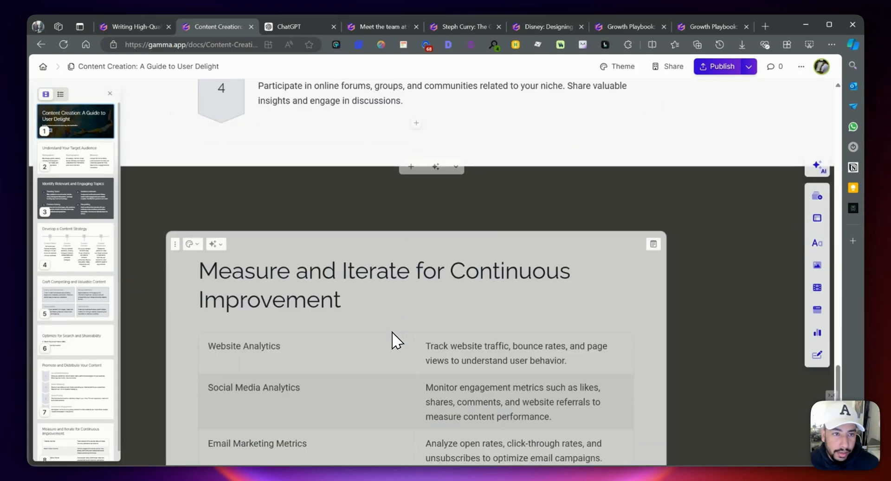
scroll(down, 3)
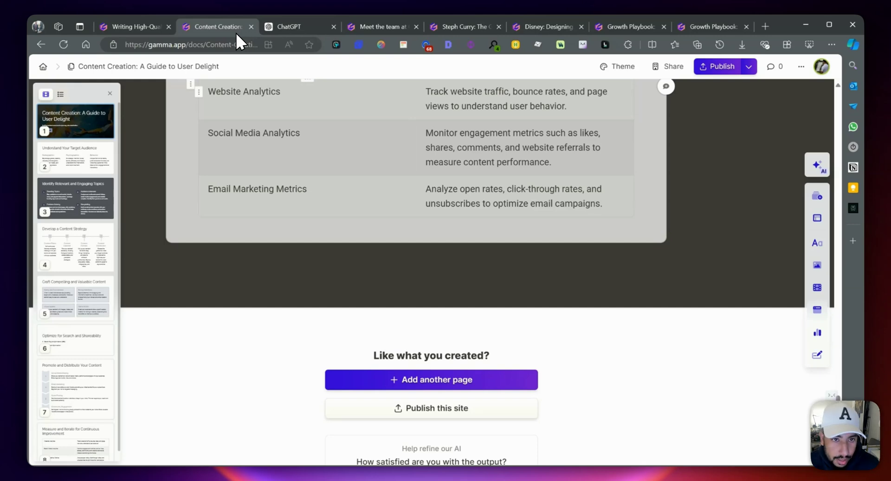
- Close the Content Creation and ChatGPT tabs and open the Inspiration examples gallery
click(293, 27)
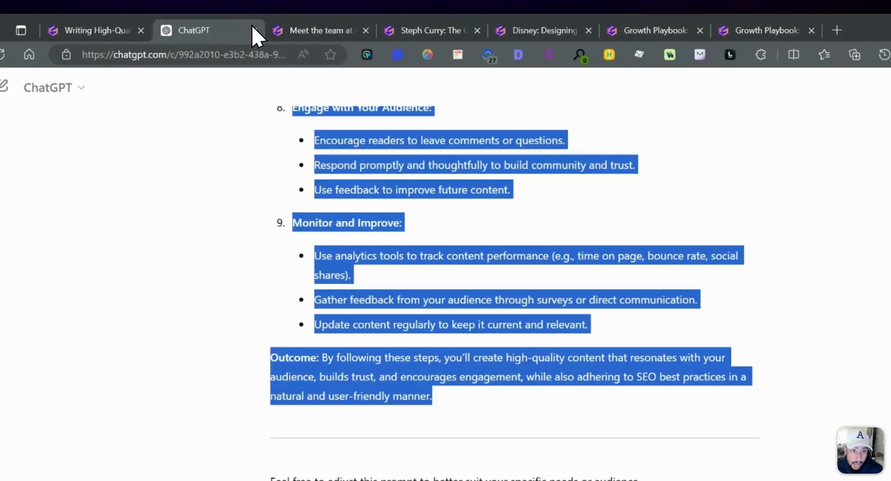
click(318, 30)
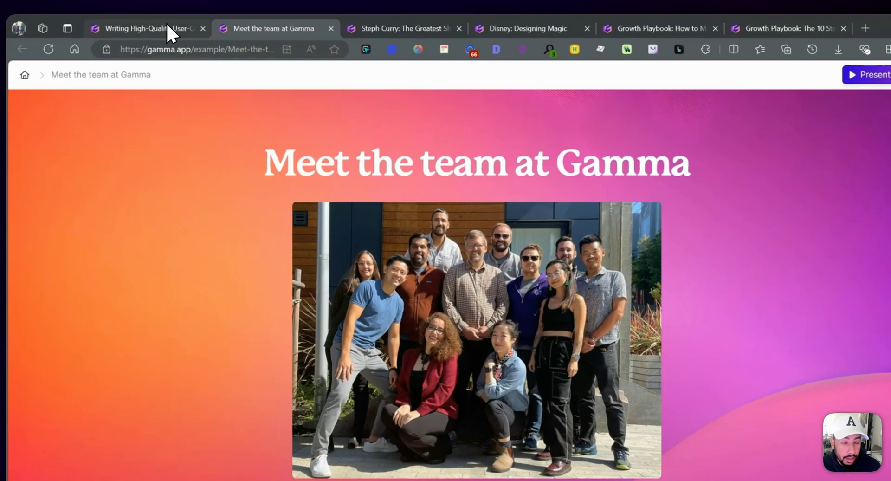
click(145, 28)
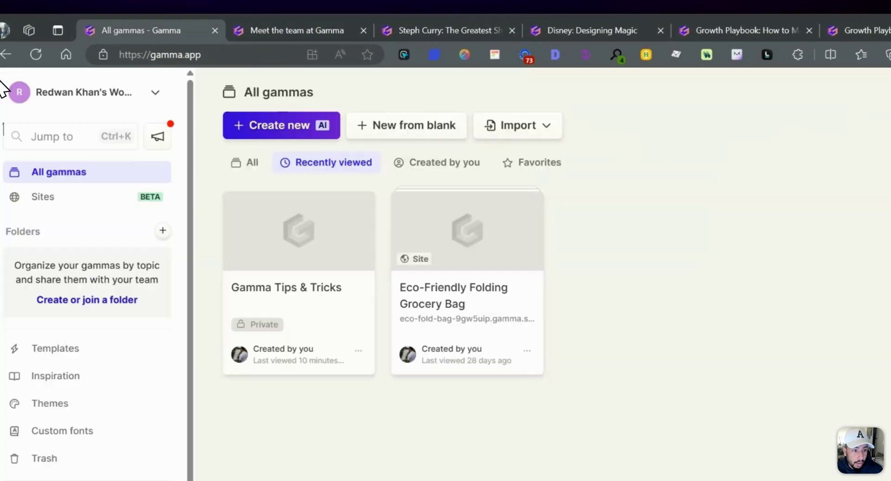
click(55, 375)
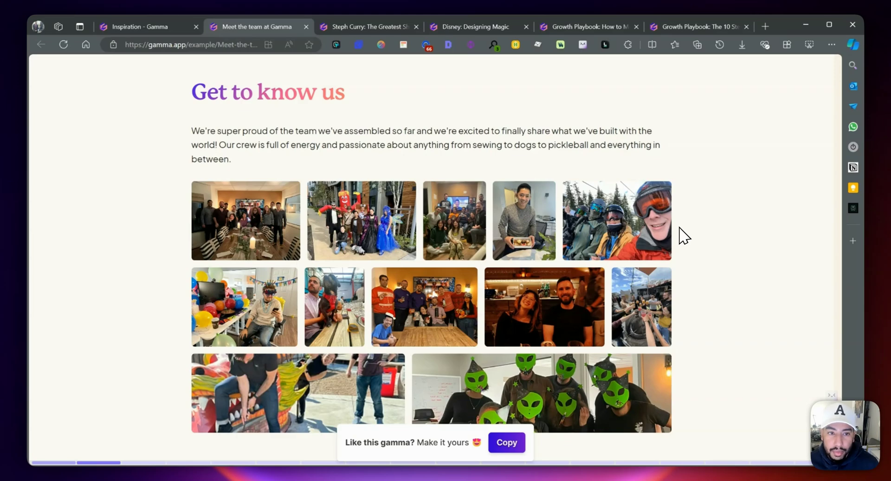
- Browse the Meet the team example, switch to Steph Curry, and exit full-screen view
scroll(down, 3)
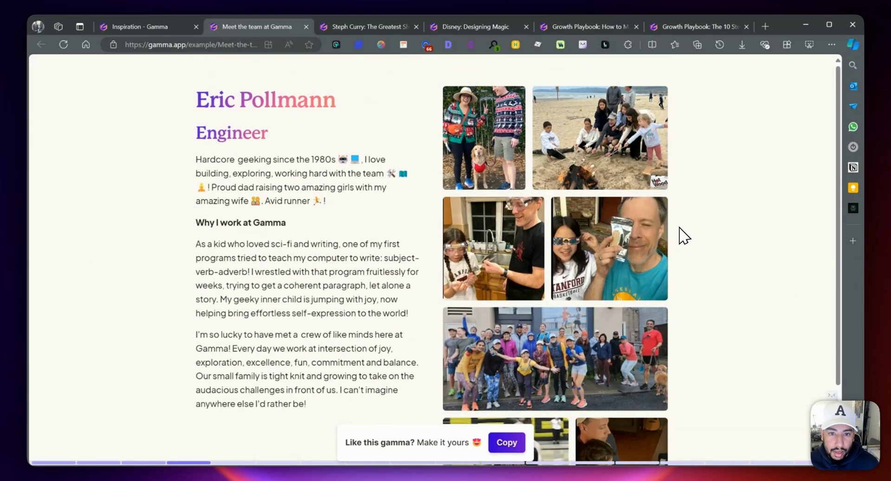
scroll(down, 3)
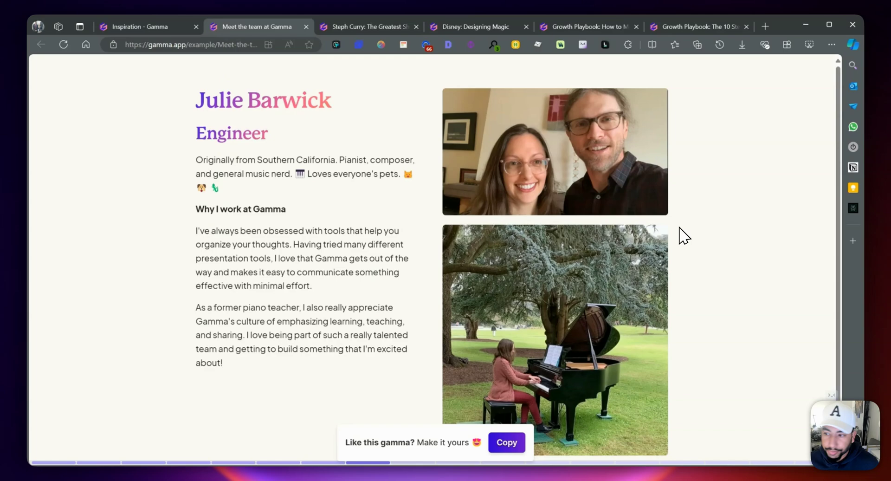
click(366, 27)
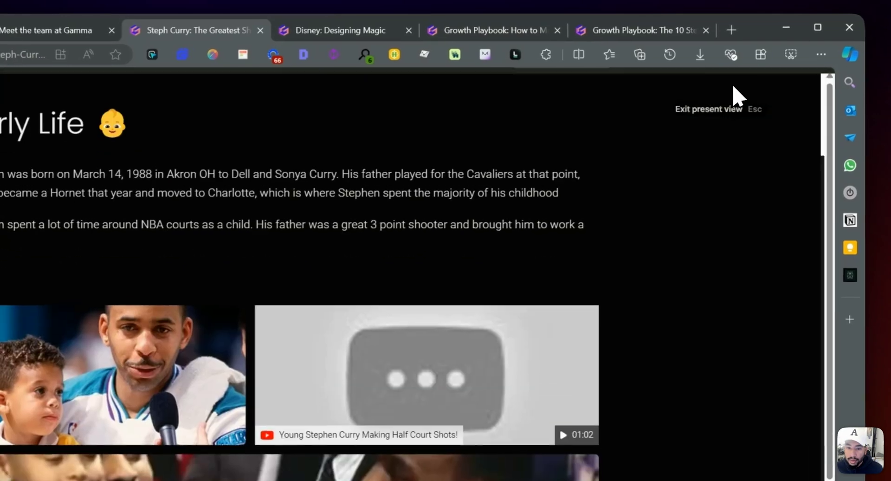
key(Escape)
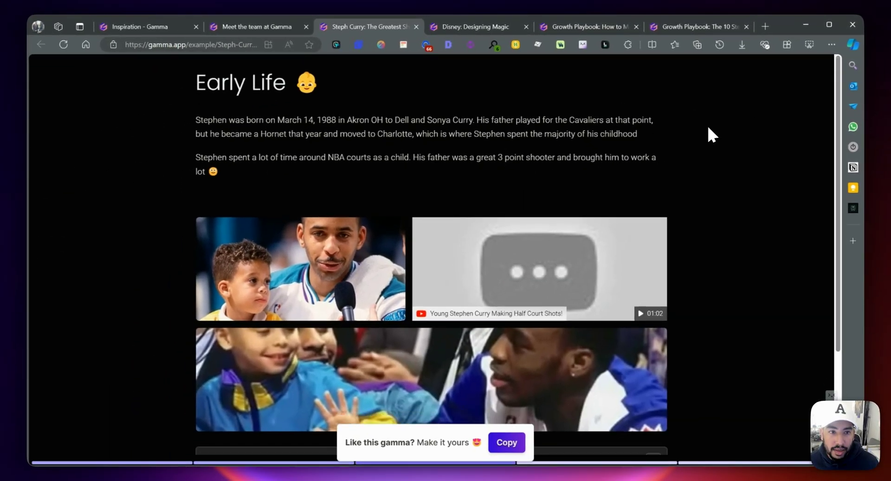
- View the Disney: Designing Magic example, then return to the Inspiration gallery
scroll(down, 3)
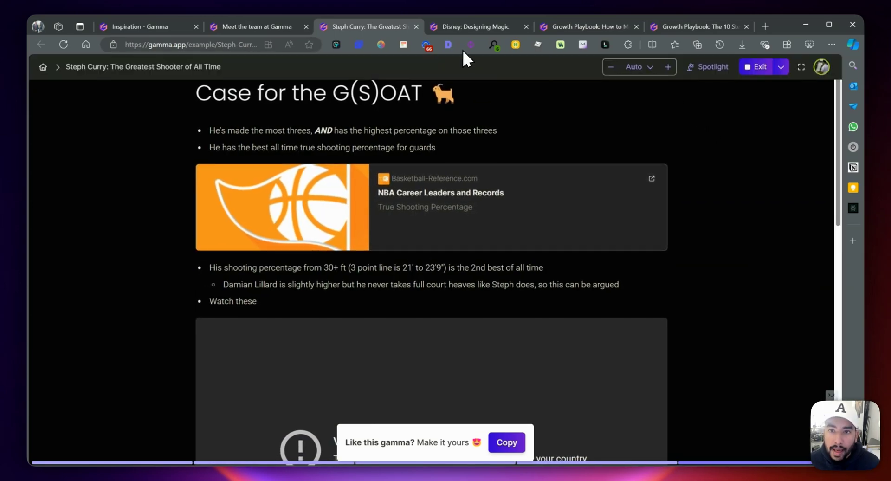
click(474, 27)
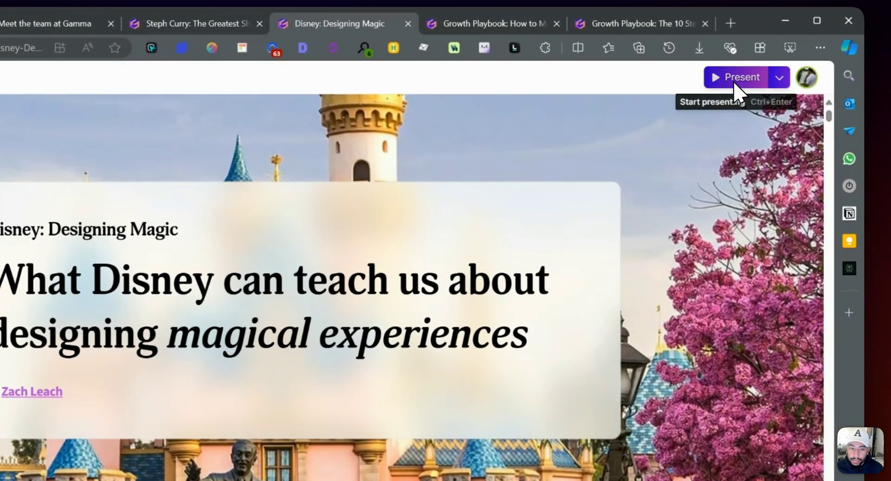
scroll(down, 3)
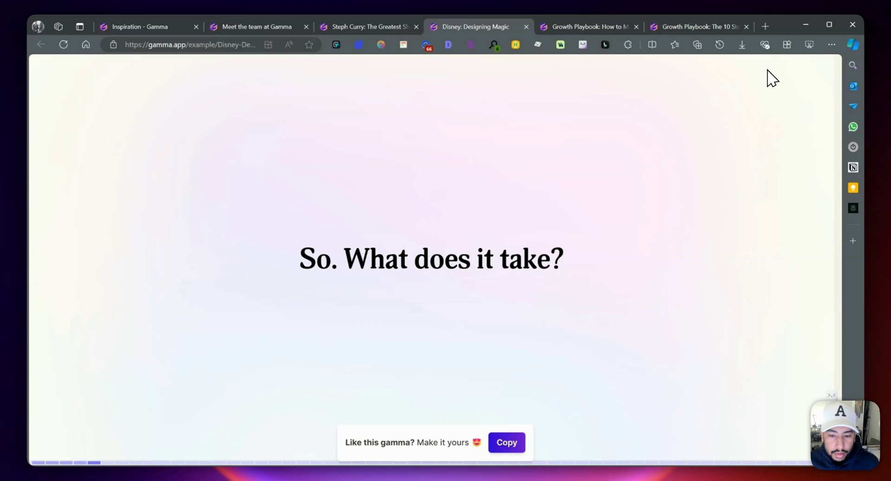
click(139, 26)
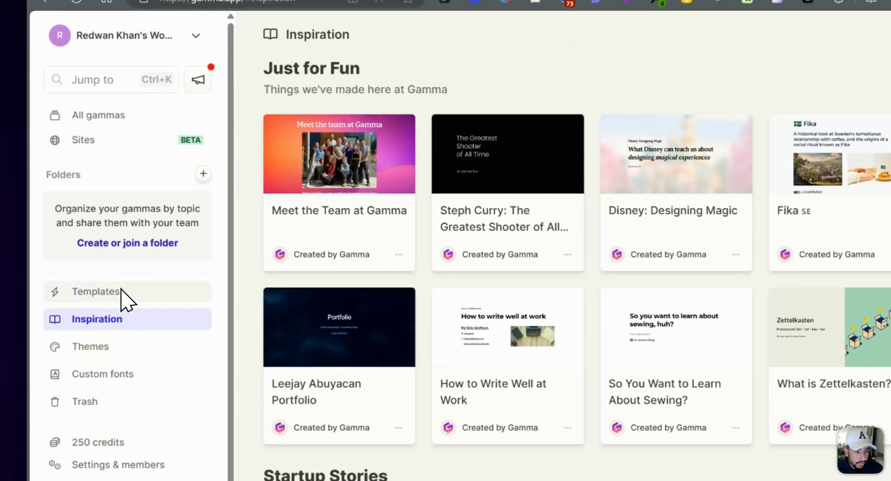
- Open the Templates gallery and preview the Six Hats Brainstorming template
click(96, 292)
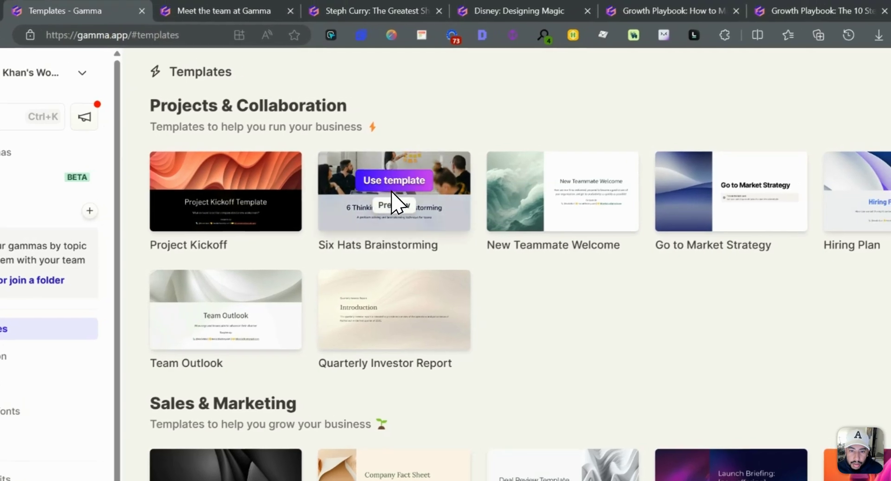
click(393, 180)
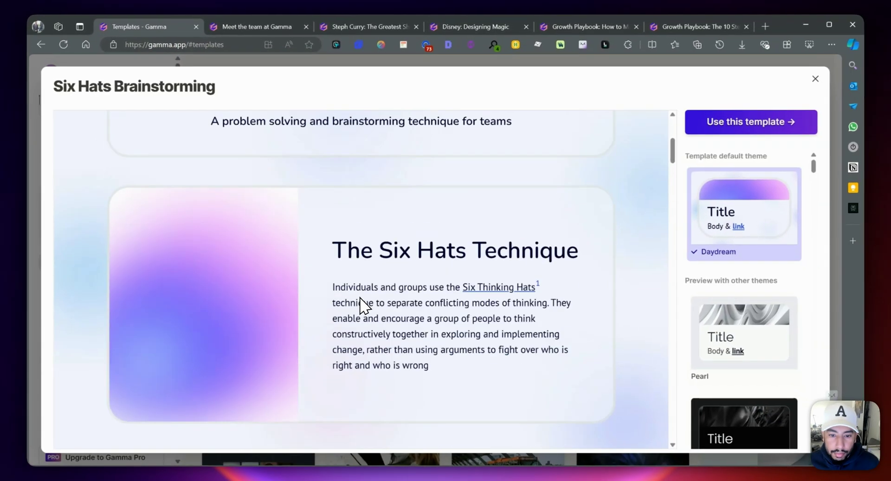
scroll(down, 3)
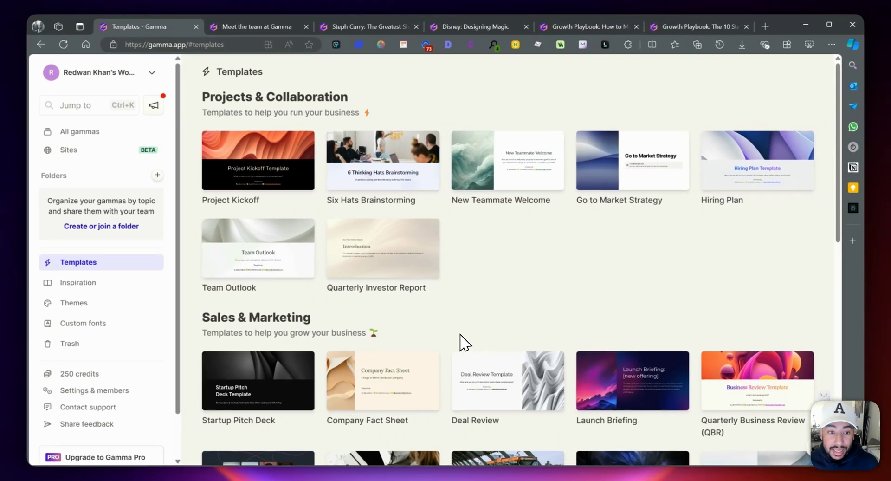
mouse_move(478, 301)
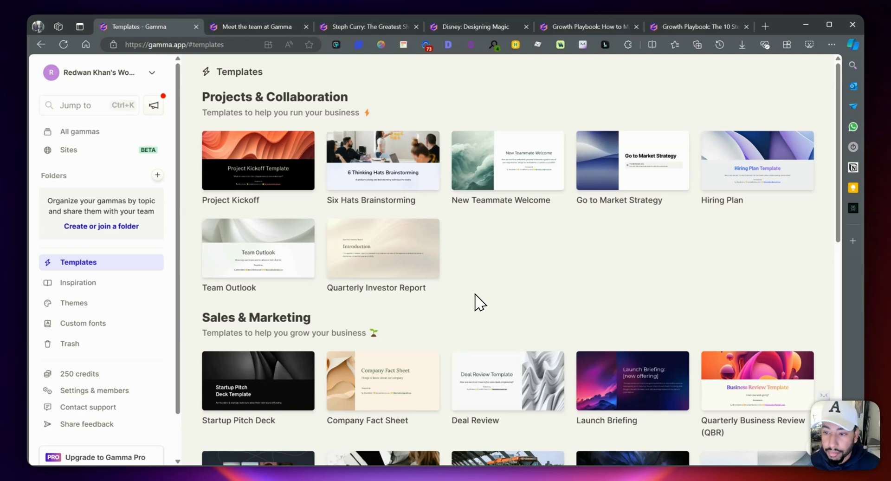
scroll(down, 3)
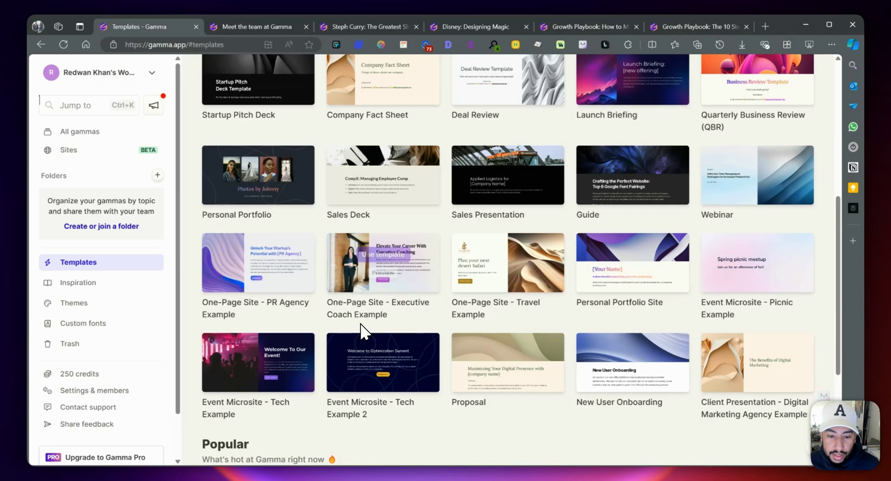
- Preview the One-Page Site - Executive Coach Example template, then close it
click(381, 262)
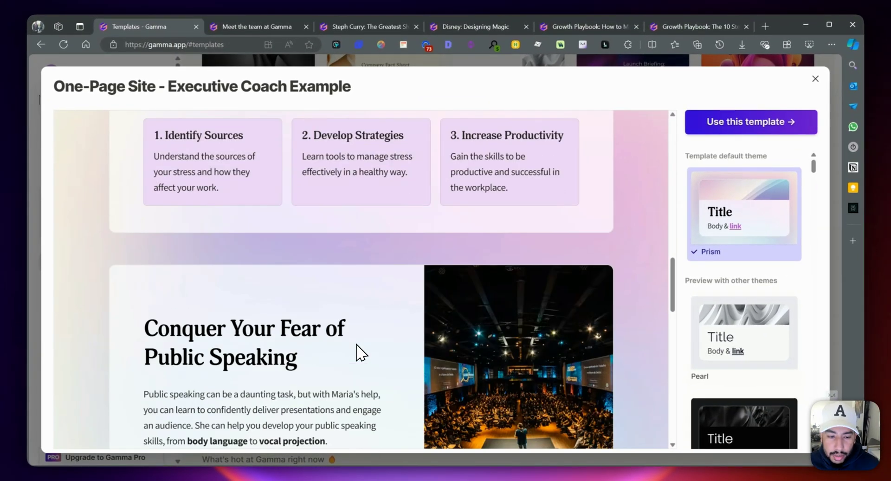
scroll(down, 3)
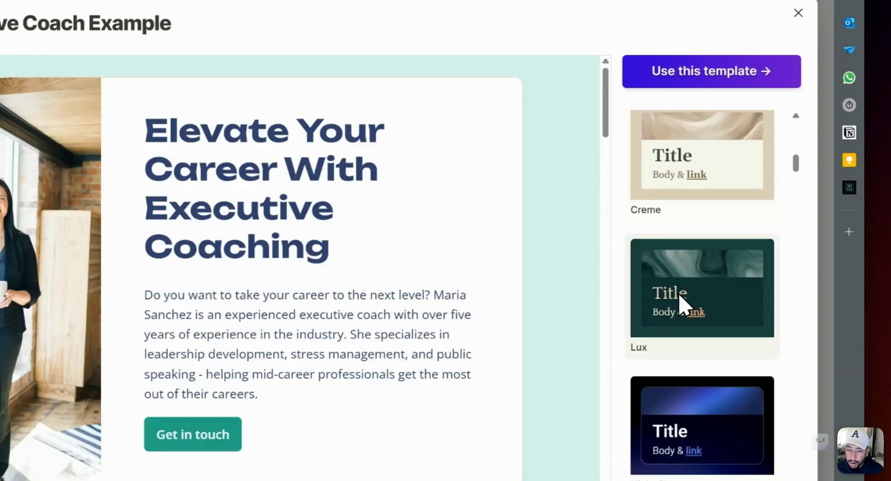
click(798, 12)
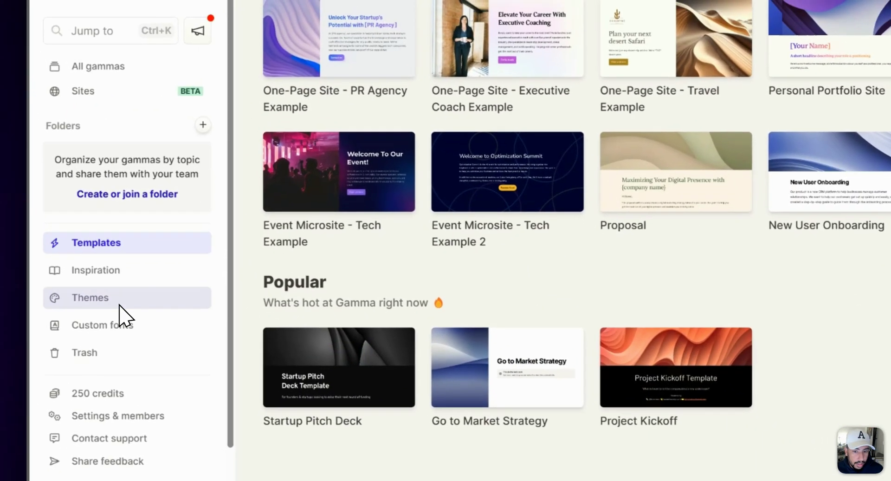
- Go to Sites and open the User Delight Blueprint site card
click(89, 297)
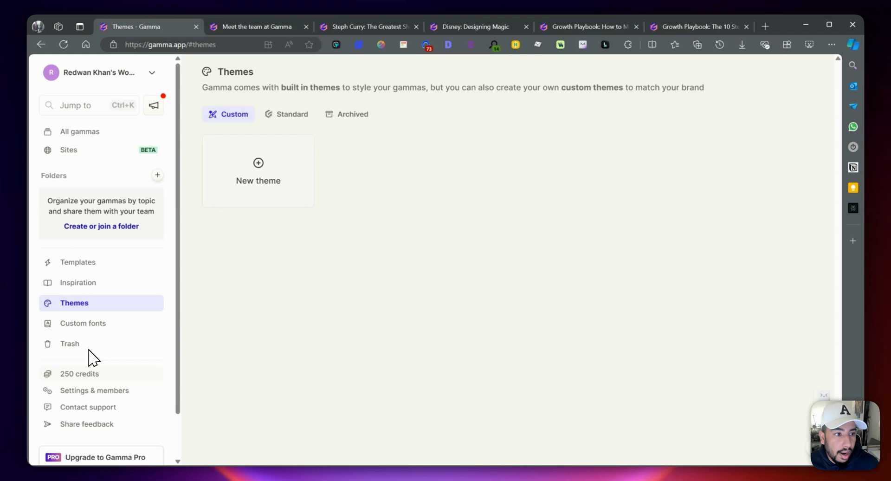
click(68, 150)
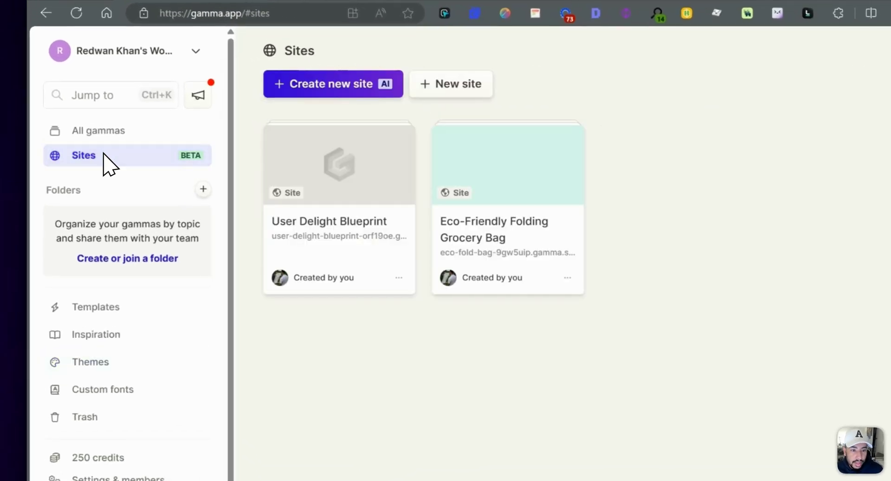
click(329, 221)
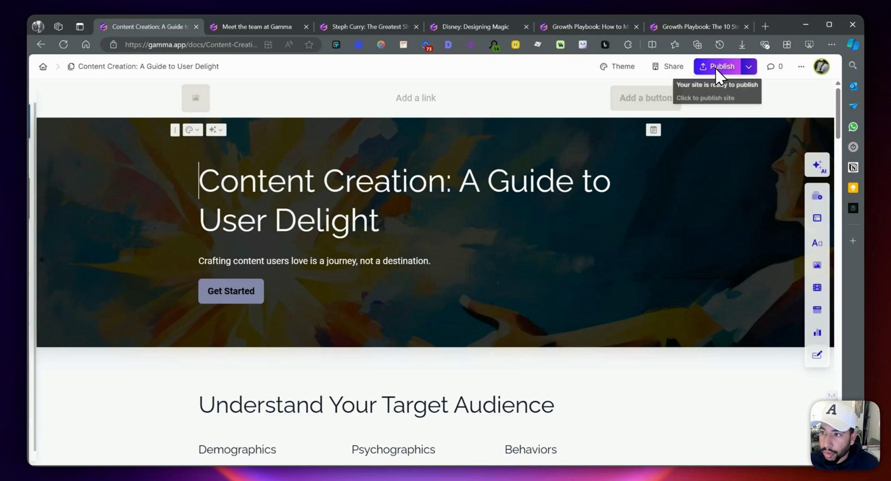
- Publish the 'Content Creation: A Guide to User Delight' site and browse the live version
click(747, 66)
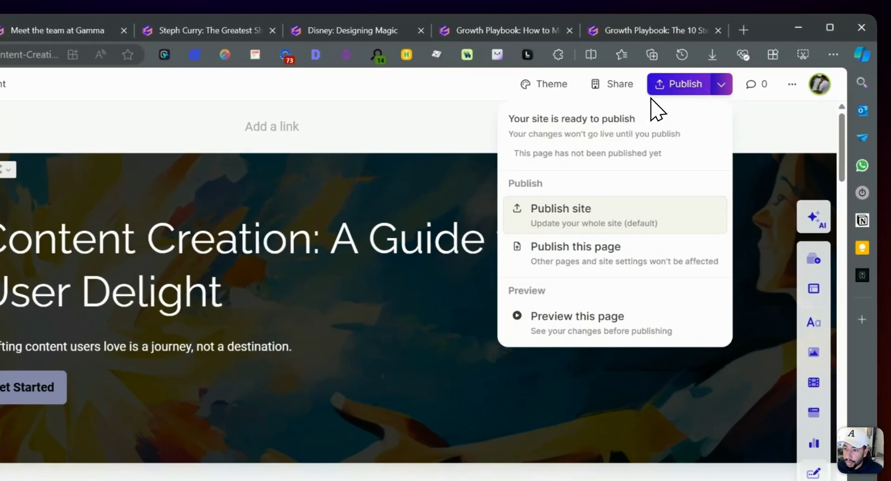
click(560, 208)
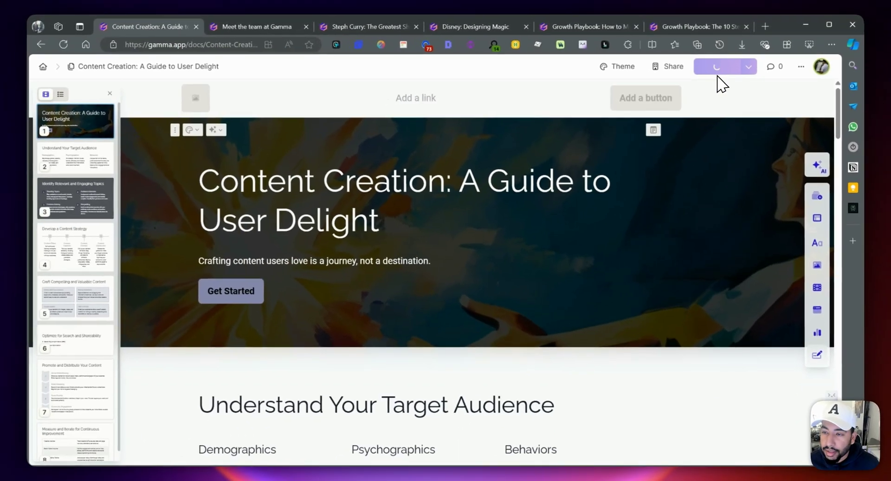
click(722, 67)
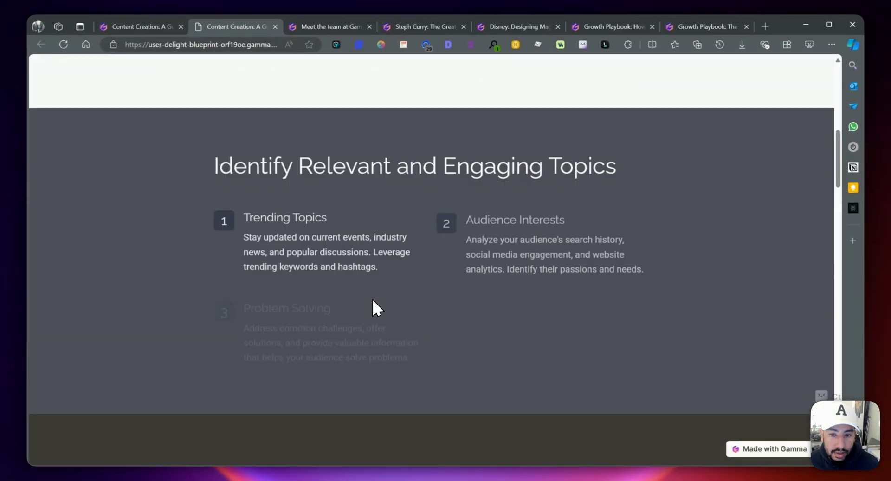
scroll(down, 3)
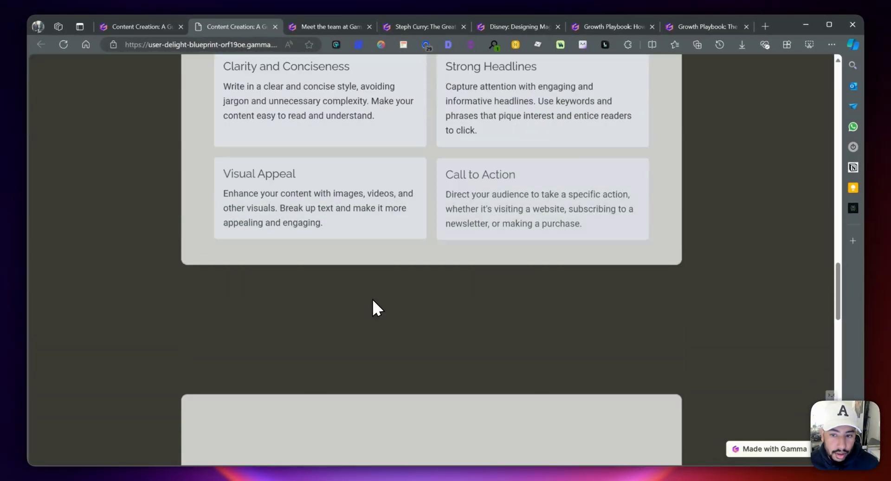
scroll(down, 3)
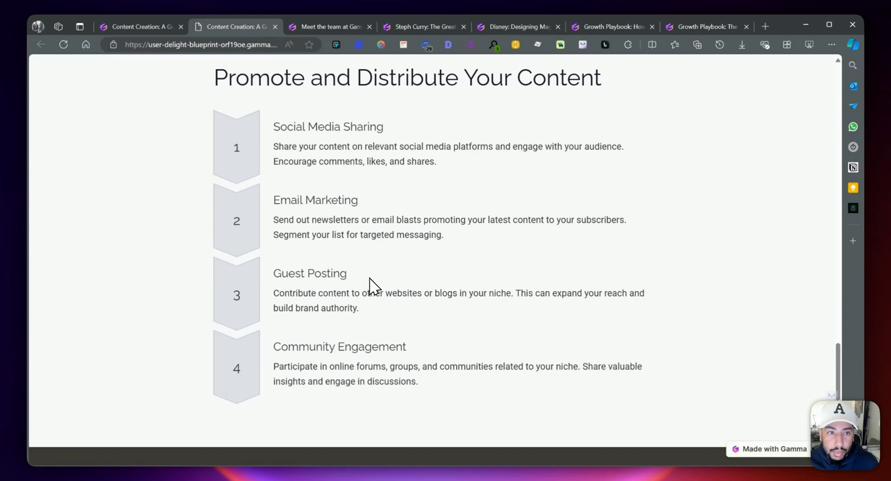
mouse_move(182, 51)
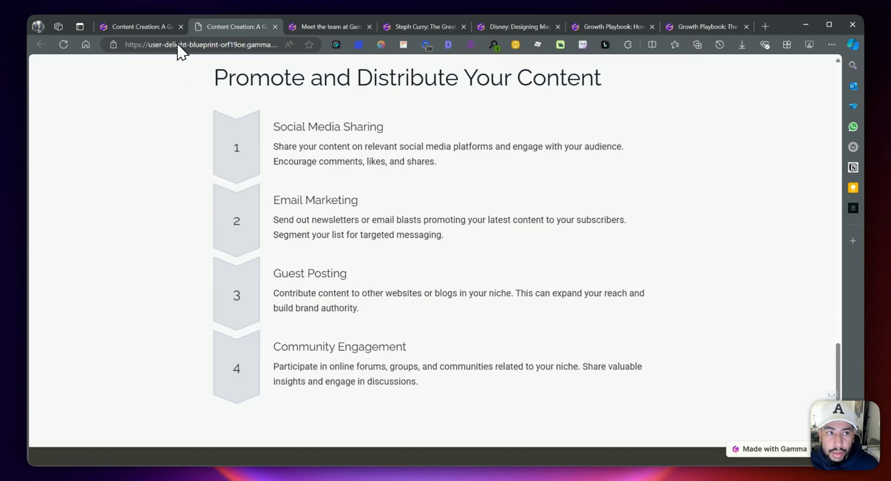